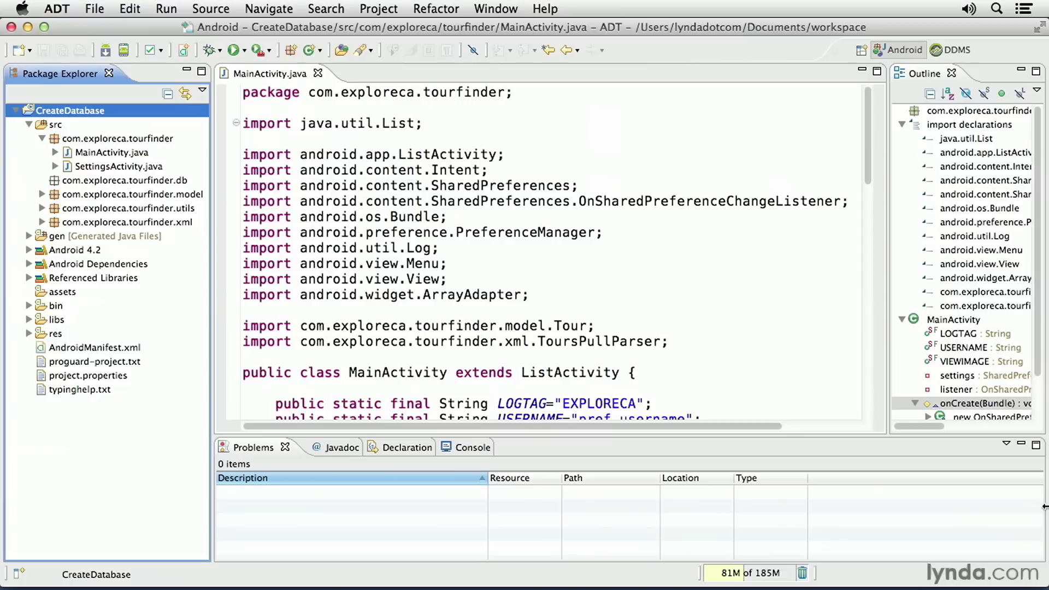
# Start a new Java class named ToursDBOpenHelper in the db package.
pyautogui.click(98, 447)
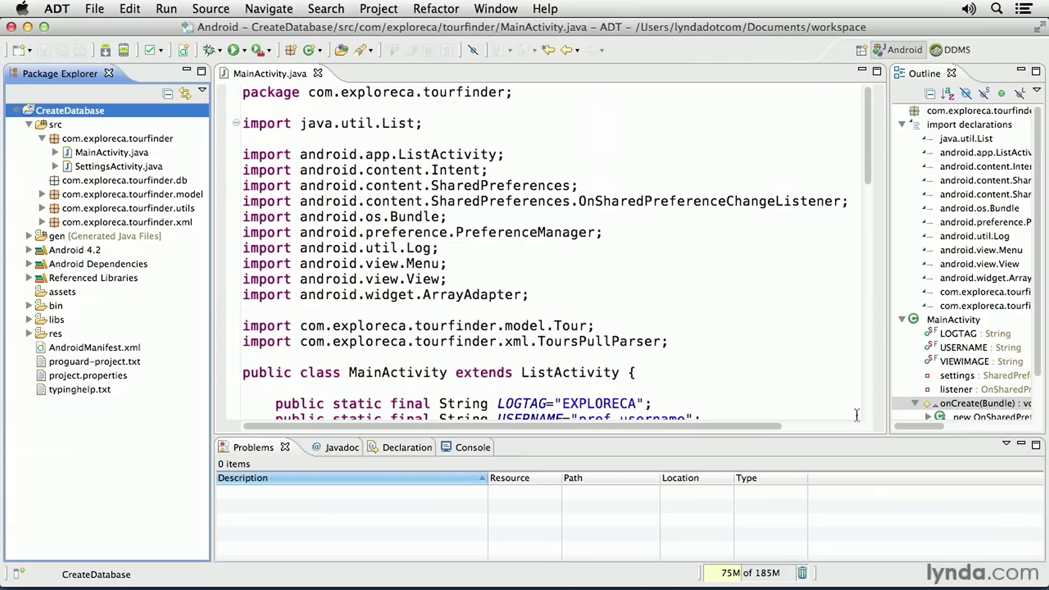
pyautogui.click(125, 222)
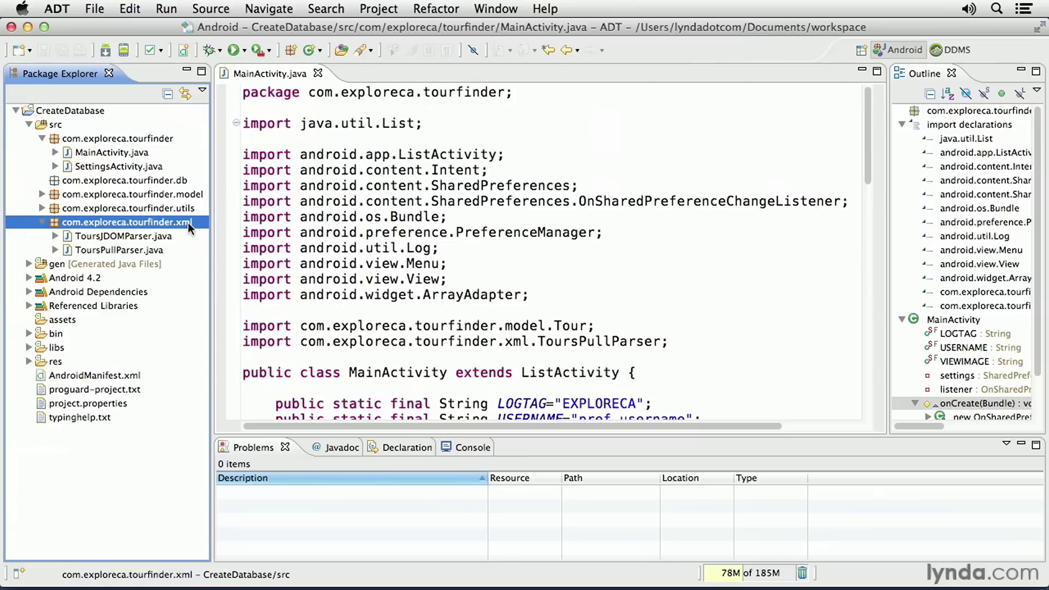
pyautogui.click(127, 180)
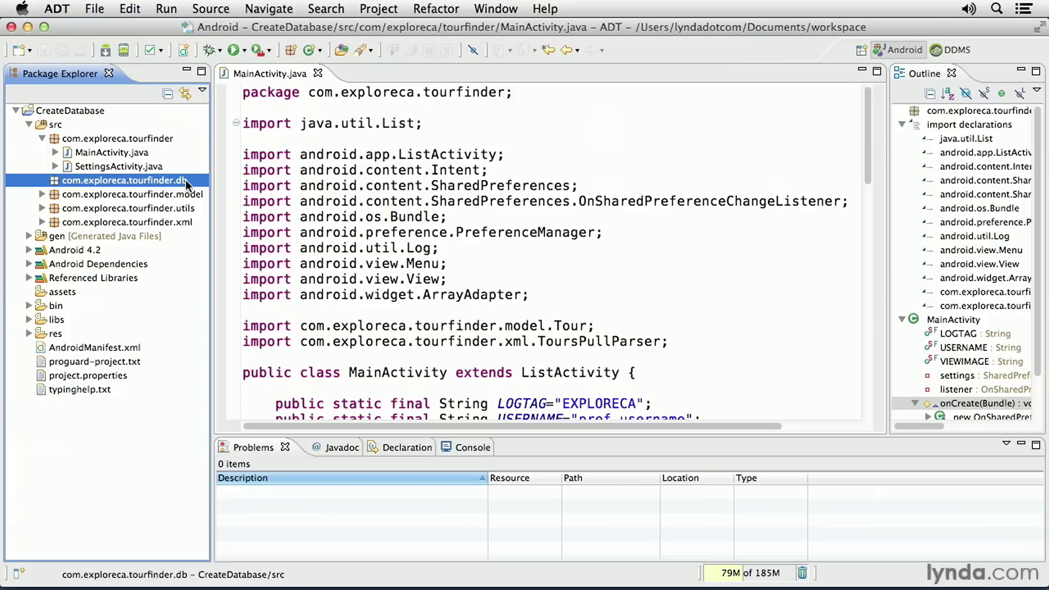
pyautogui.rightClick(123, 181)
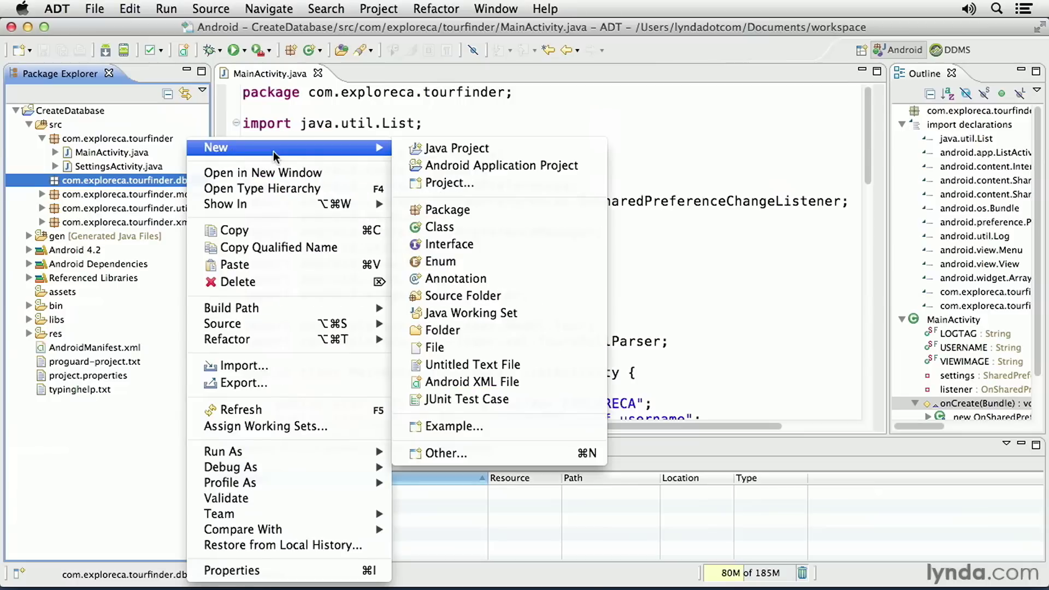
pyautogui.click(443, 227)
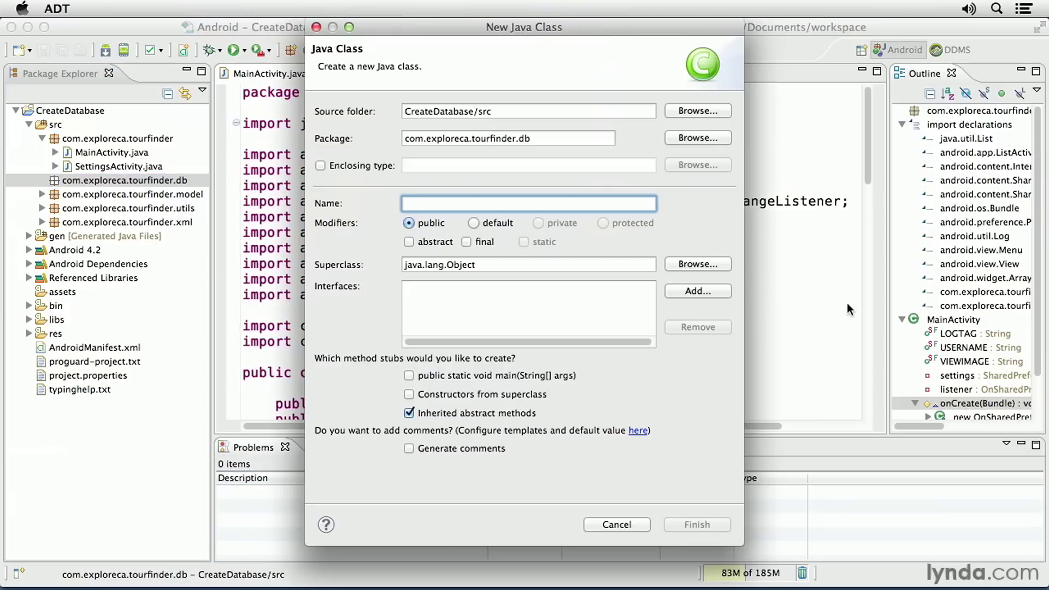
pyautogui.write('ToursDBOpenHelper')
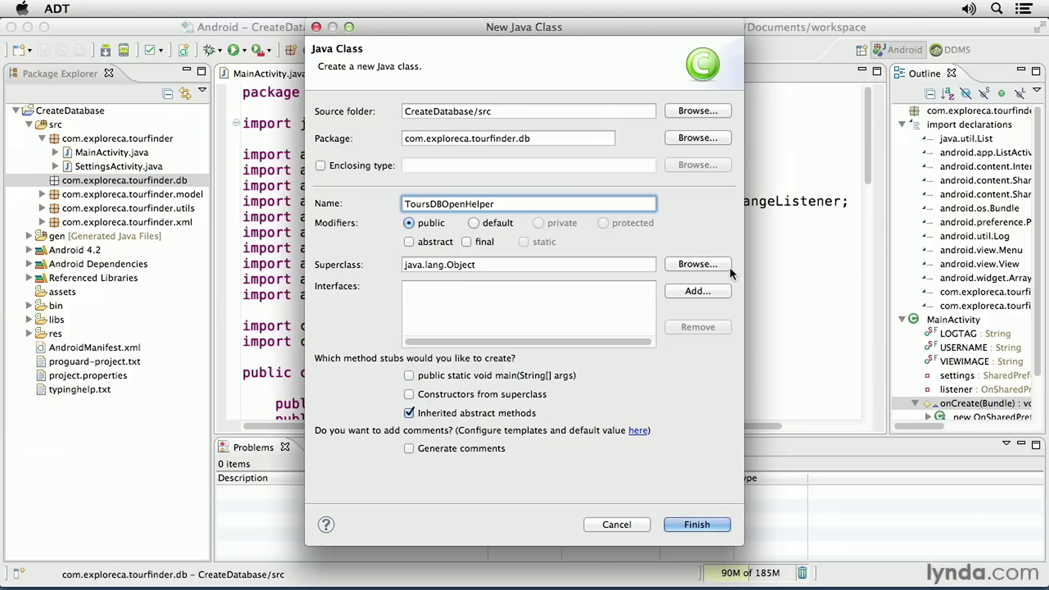
# Set SQLiteOpenHelper as the superclass and finish creating ToursDBOpenHelper with method stubs.
pyautogui.click(696, 263)
pyautogui.write('sqlite')
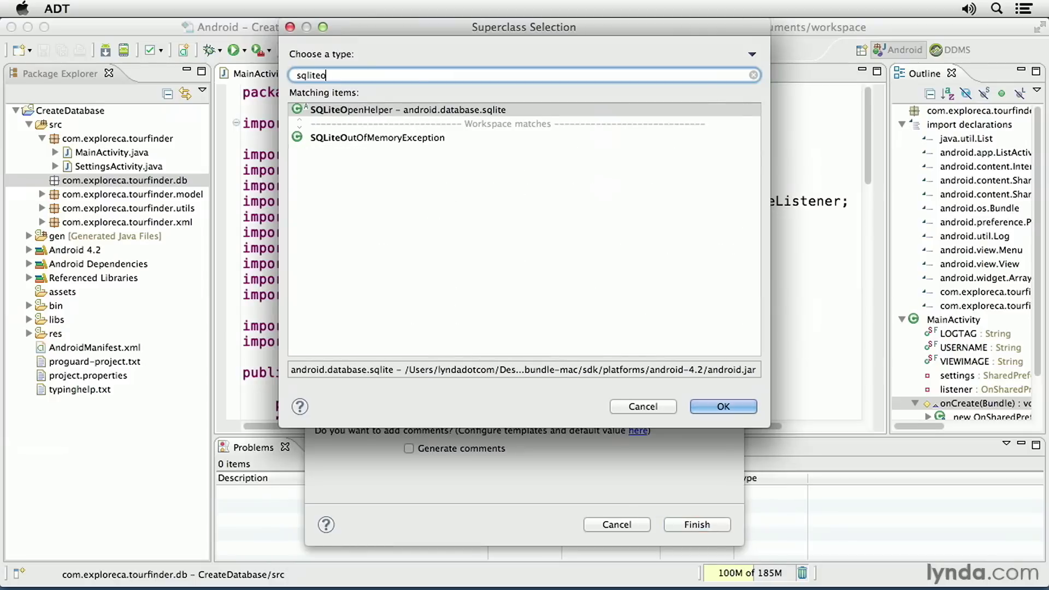
pyautogui.write('o')
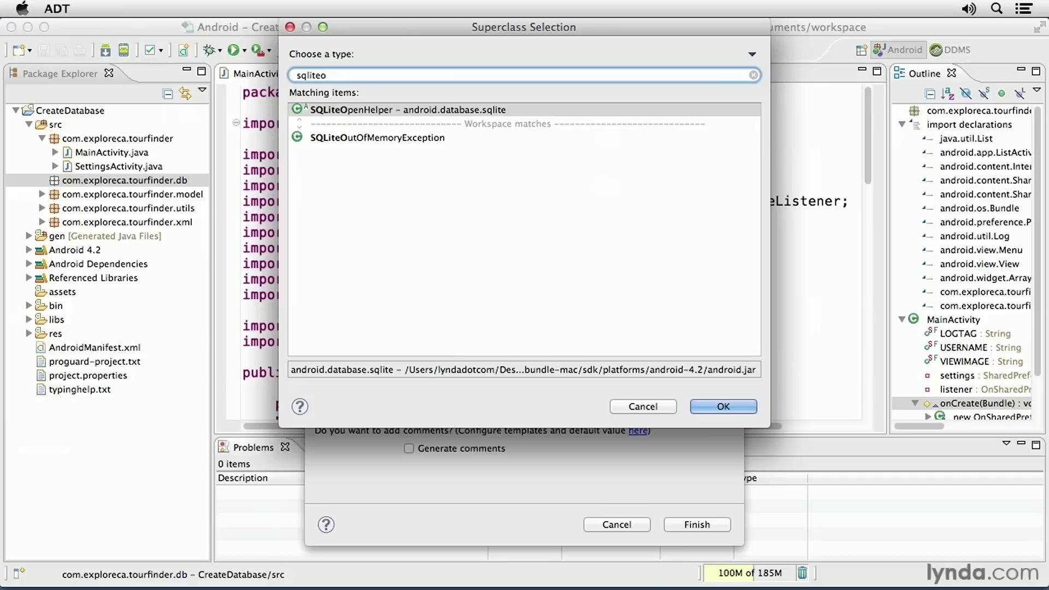
pyautogui.click(401, 109)
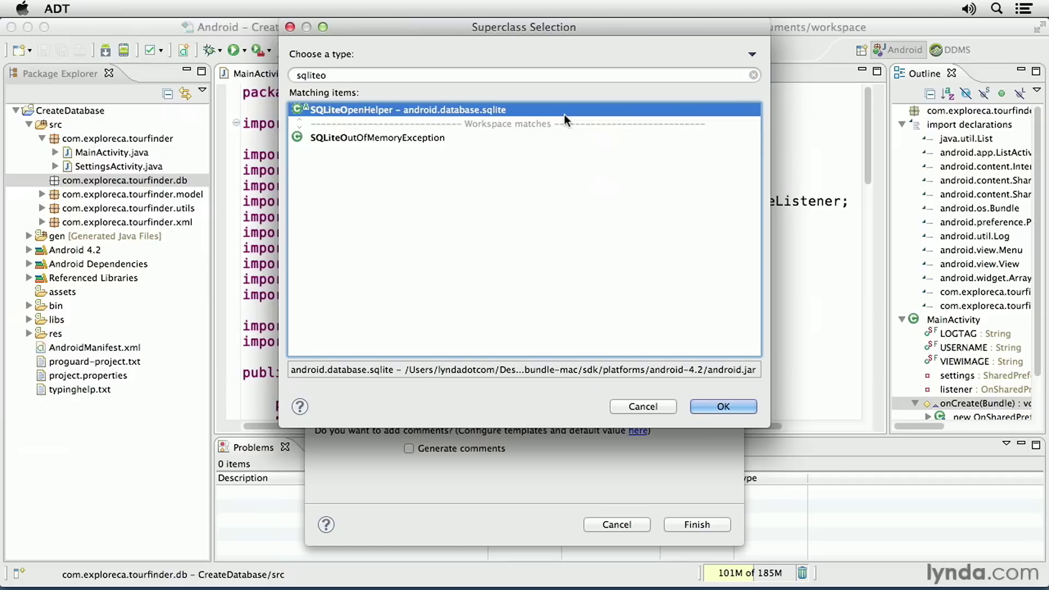
pyautogui.click(723, 406)
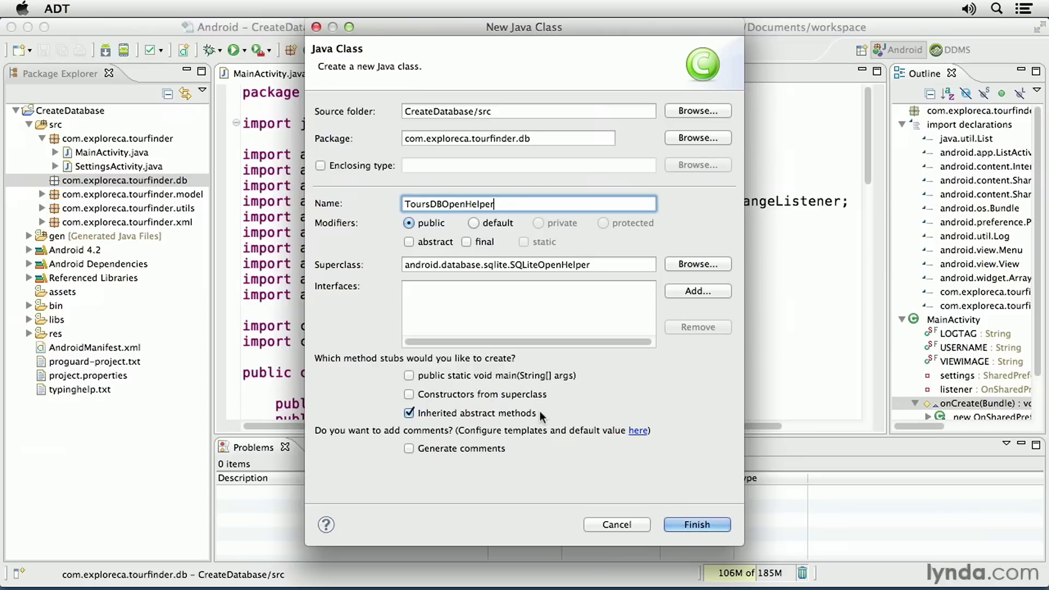
pyautogui.click(696, 523)
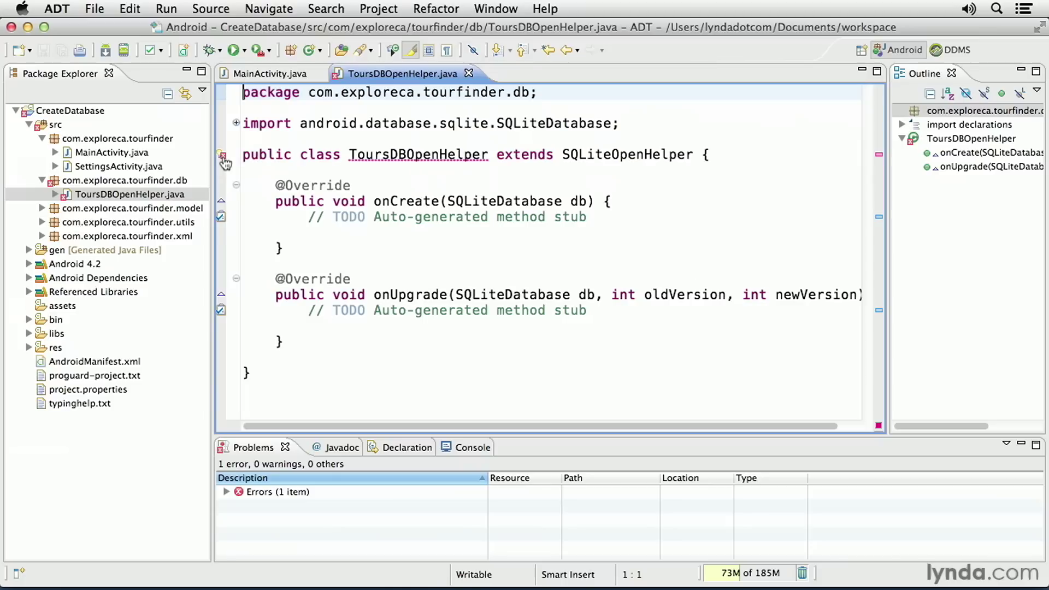
# Quick-fix the error by adding the superclass constructor, then view typinghelp.txt.
pyautogui.click(418, 154)
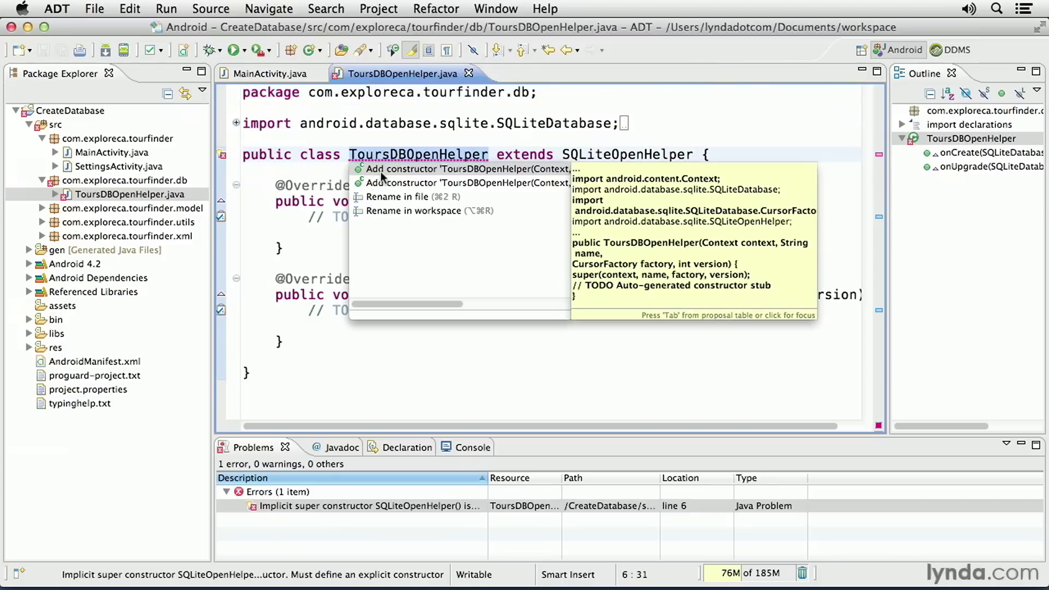
pyautogui.click(466, 168)
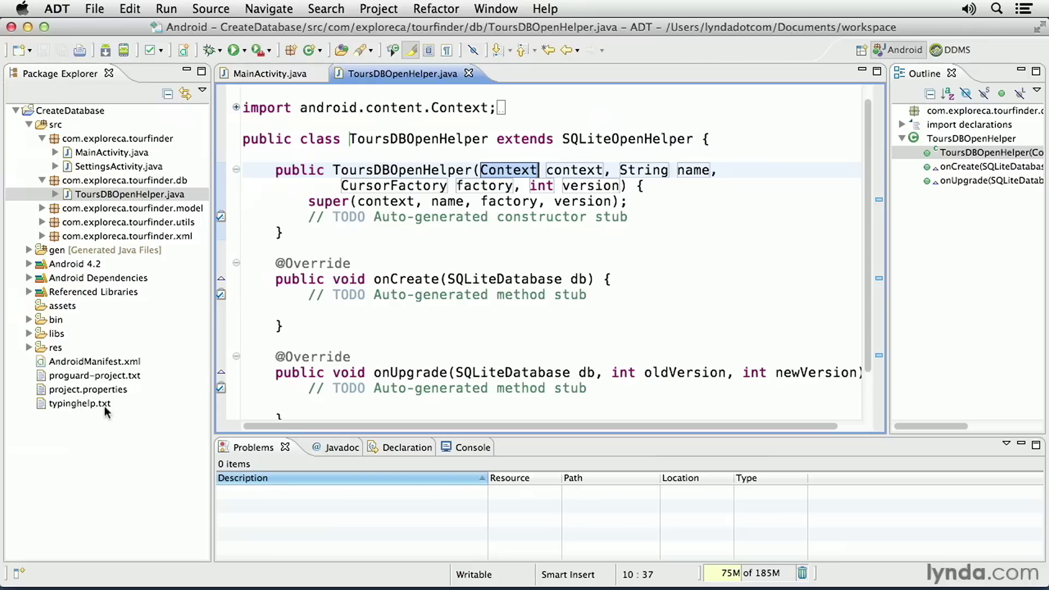
pyautogui.doubleClick(78, 404)
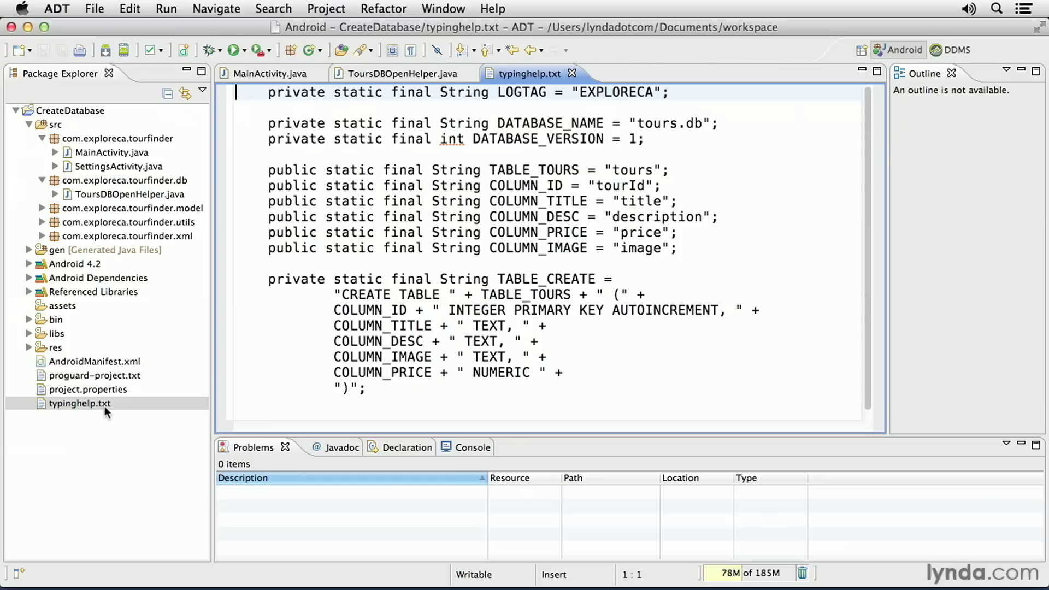
# Select all the database constant declarations in typinghelp.txt for copying into ToursDBOpenHelper.
pyautogui.press('cmd+a')
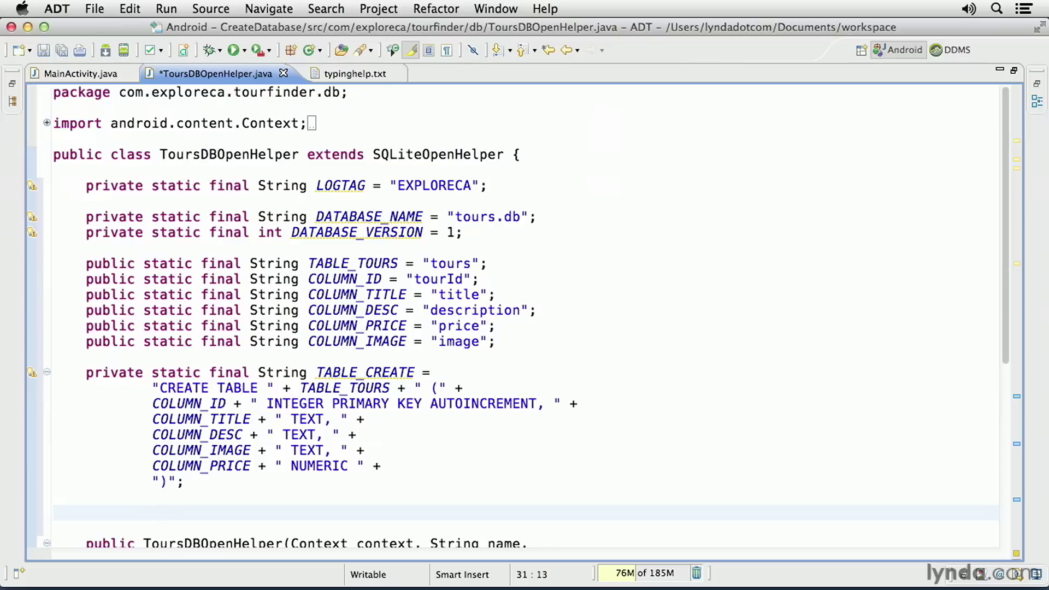
# Remove the name, factory and version parameters, leaving the constructor with only Context context.
pyautogui.click(152, 513)
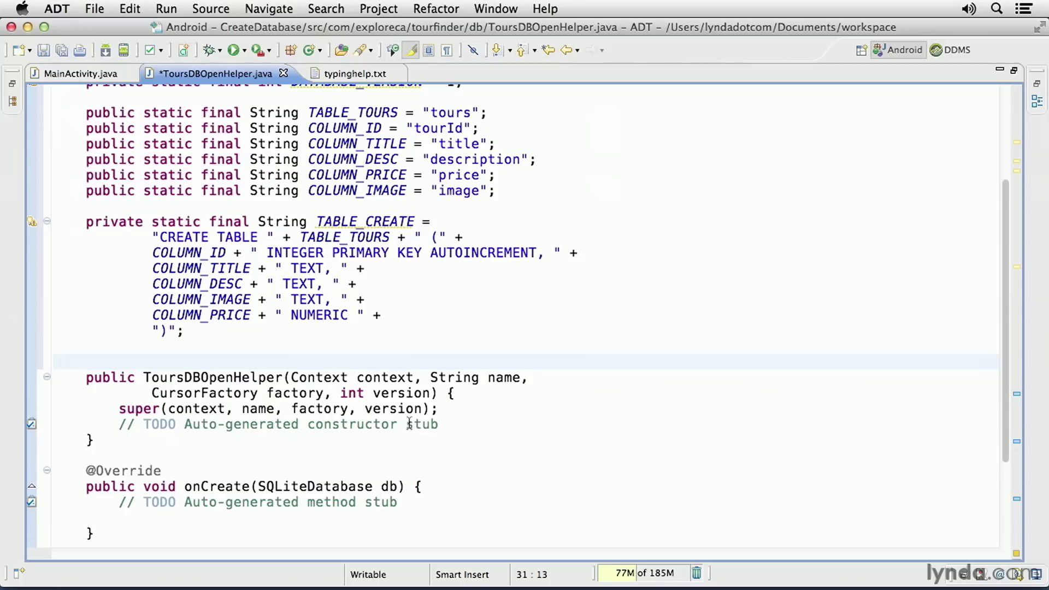
pyautogui.moveTo(419, 381)
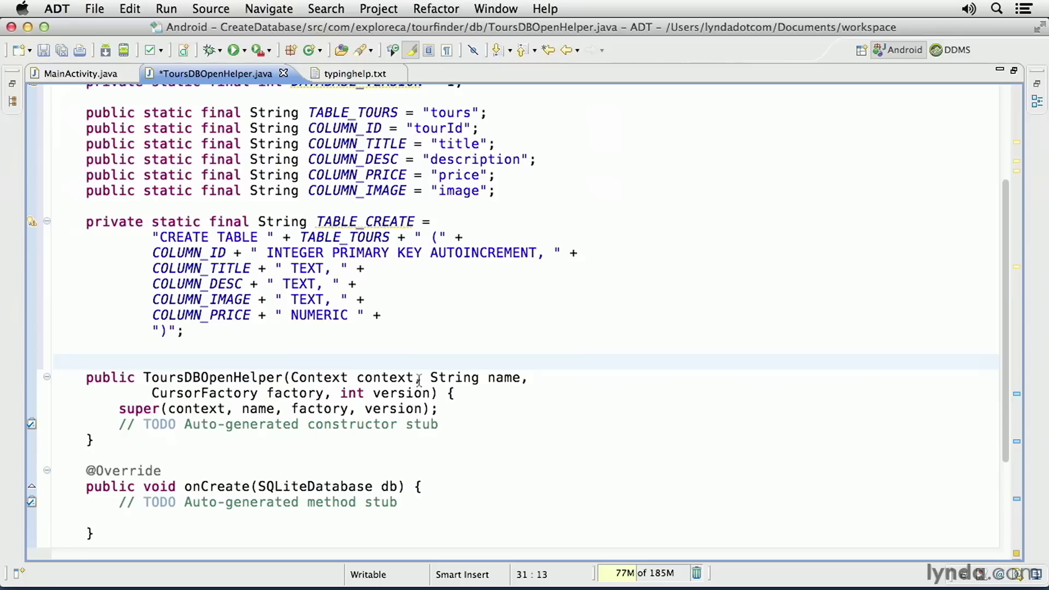
pyautogui.moveTo(417, 377); pyautogui.dragTo(434, 393)
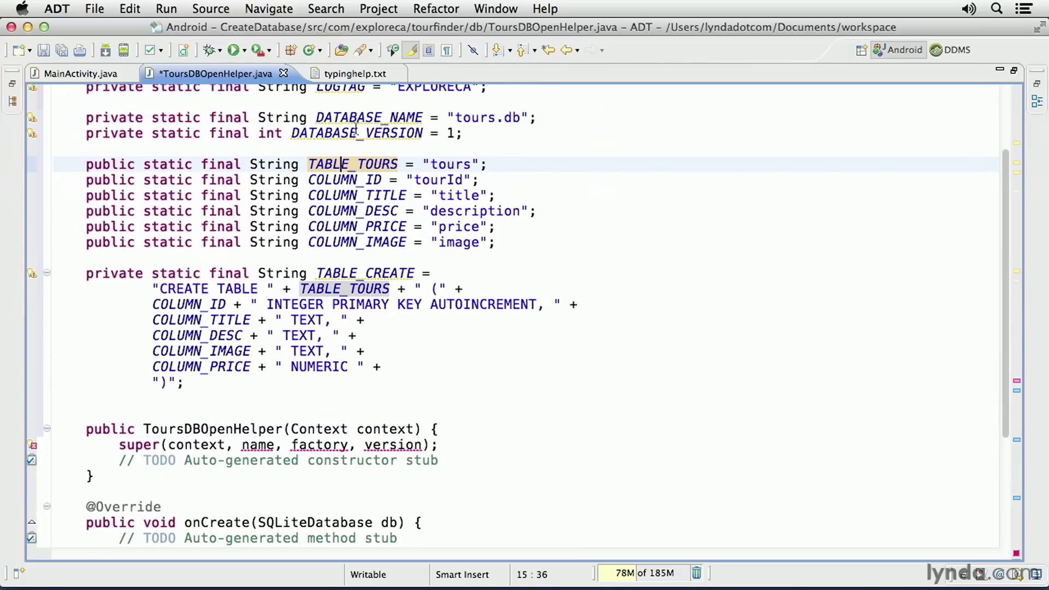
# Make the super call pass context, DATABASE_NAME, null and DATABASE_VERSION via autocomplete.
pyautogui.click(368, 117)
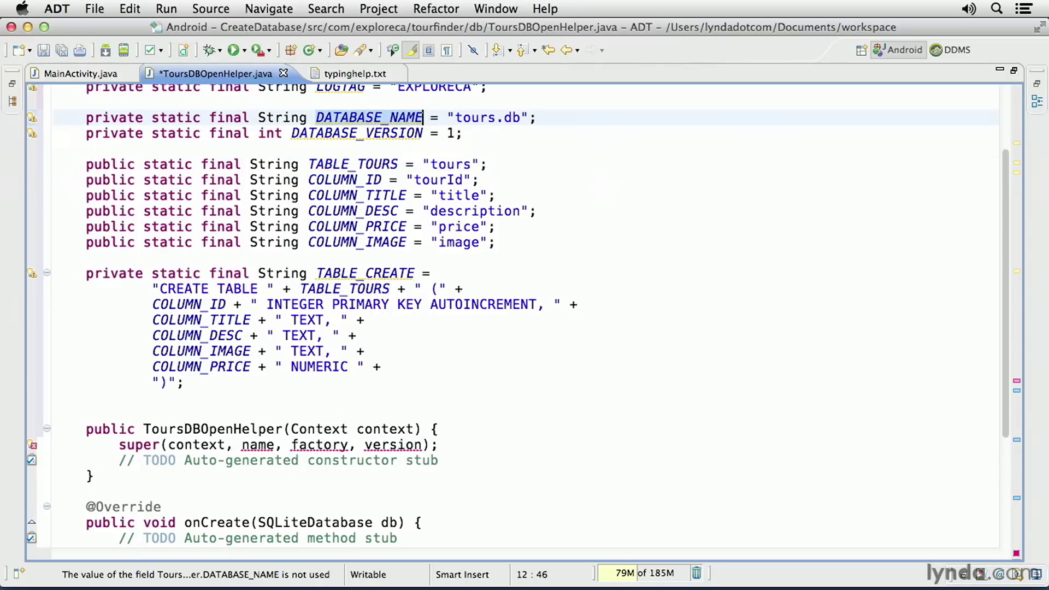
pyautogui.click(258, 445)
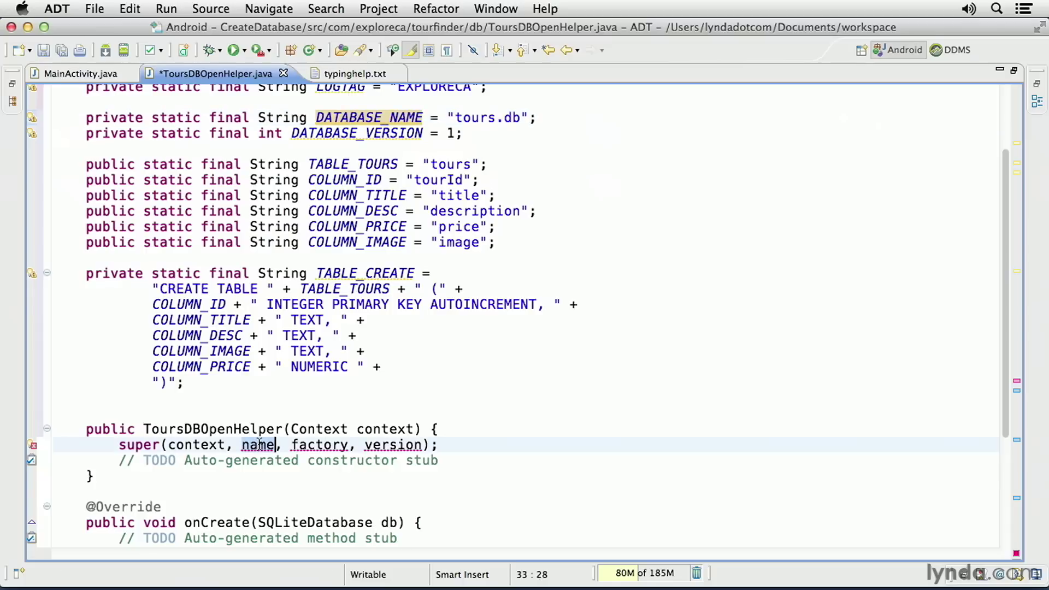
pyautogui.write('DATABASE_NAME')
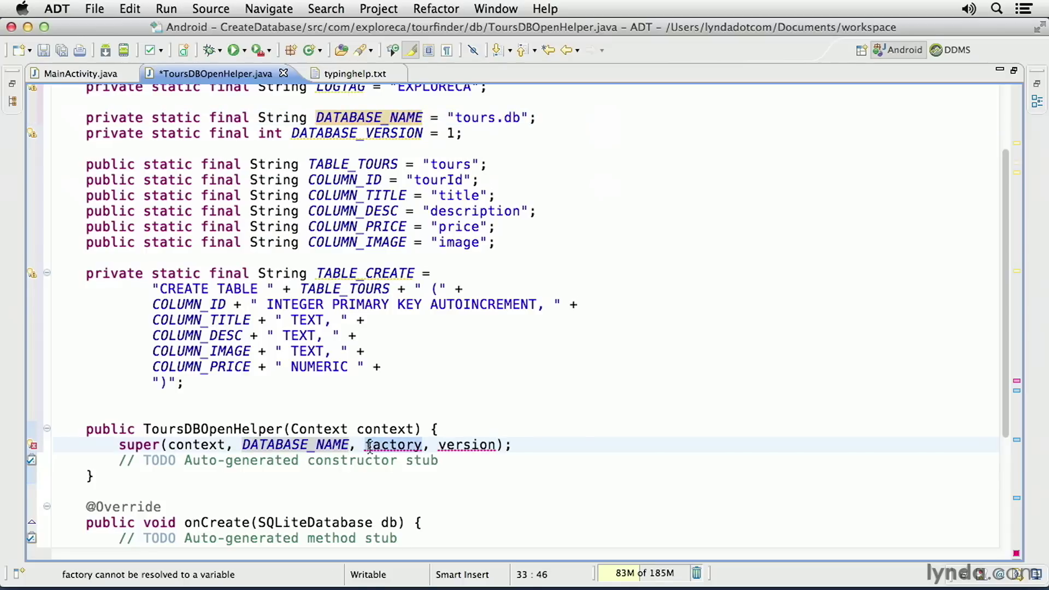
pyautogui.write('null')
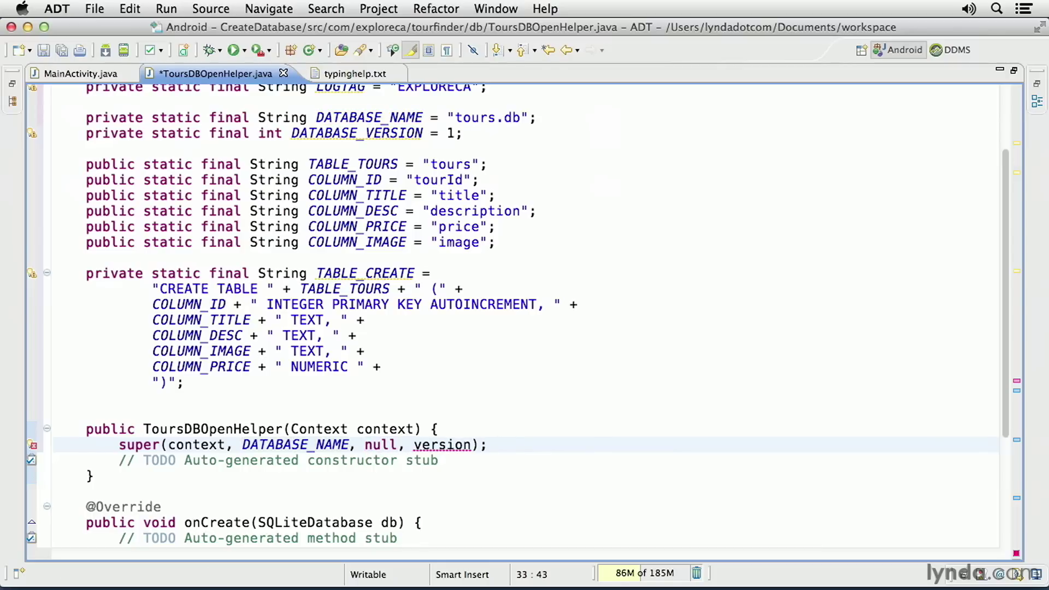
pyautogui.doubleClick(442, 445)
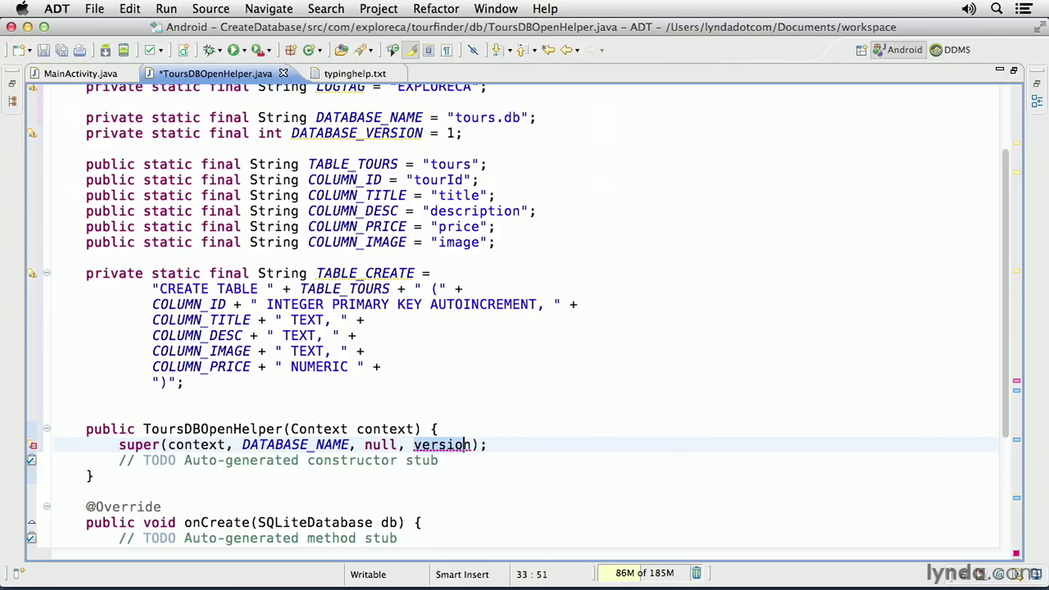
pyautogui.write('data')
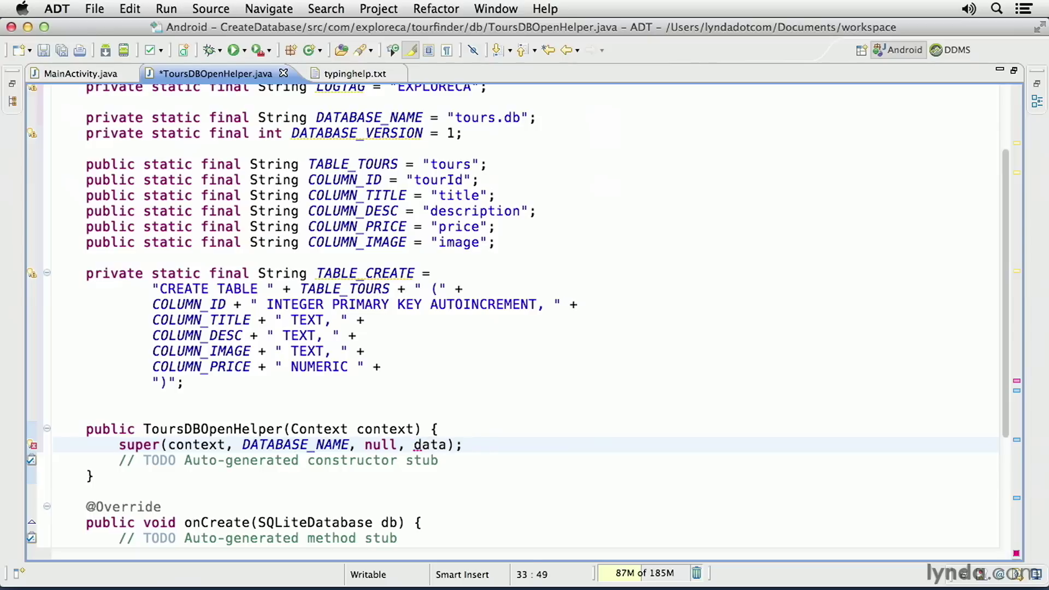
pyautogui.write('data')
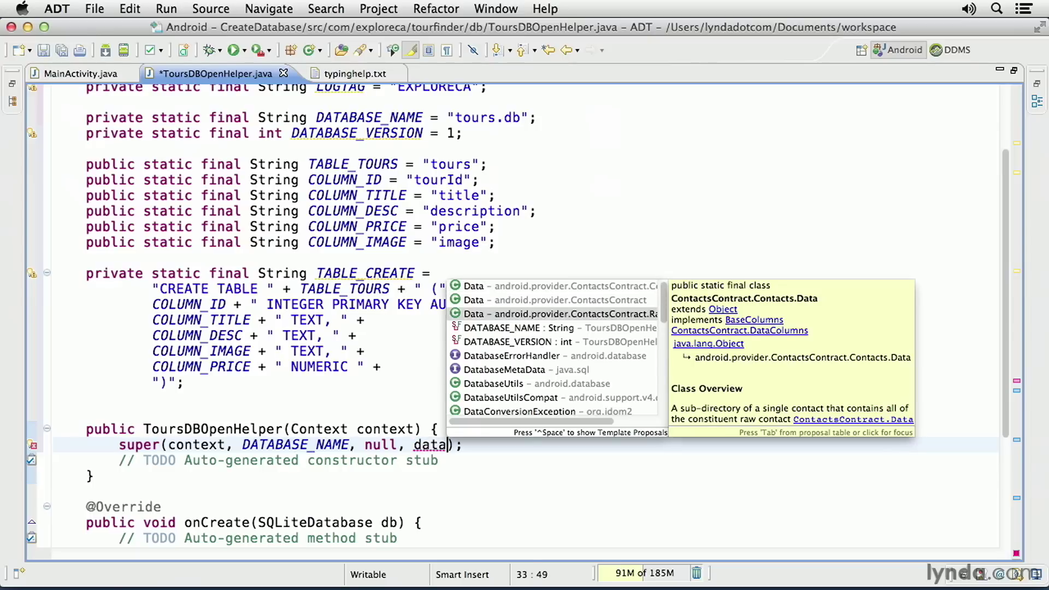
pyautogui.press('Down')
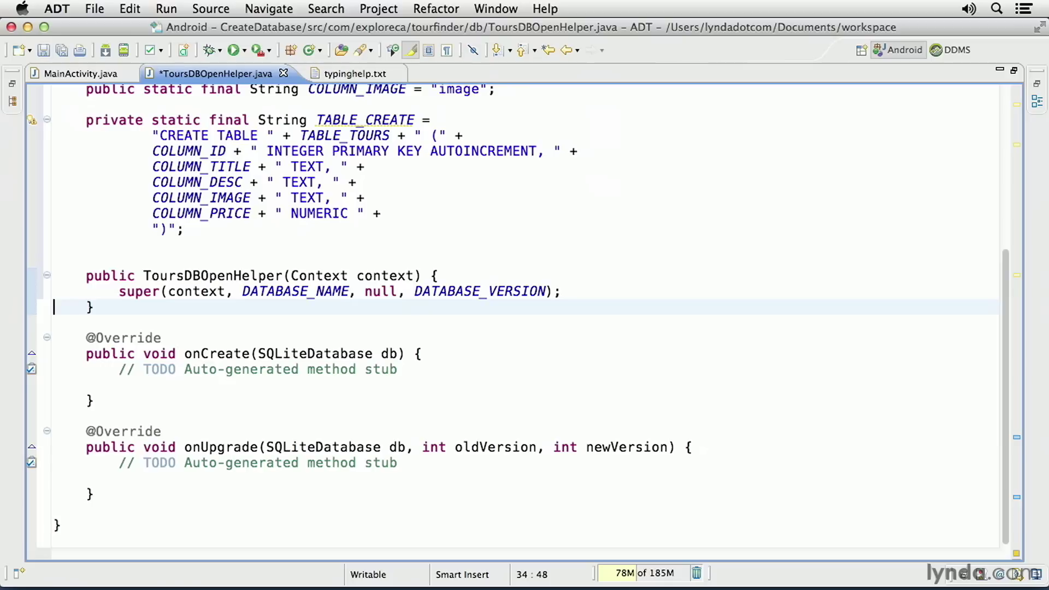
pyautogui.moveTo(445, 341)
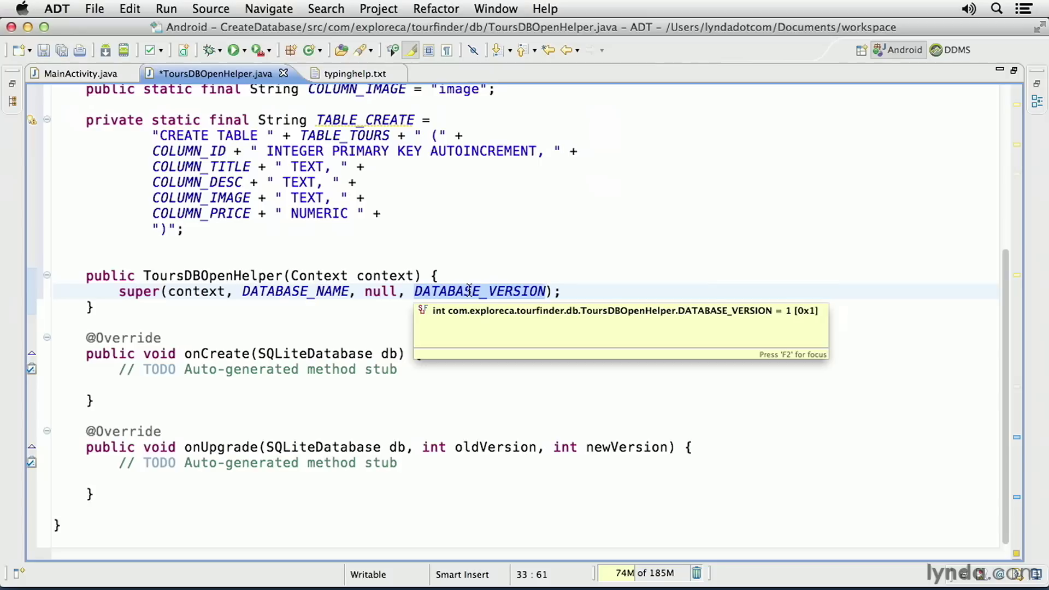
pyautogui.moveTo(176, 359)
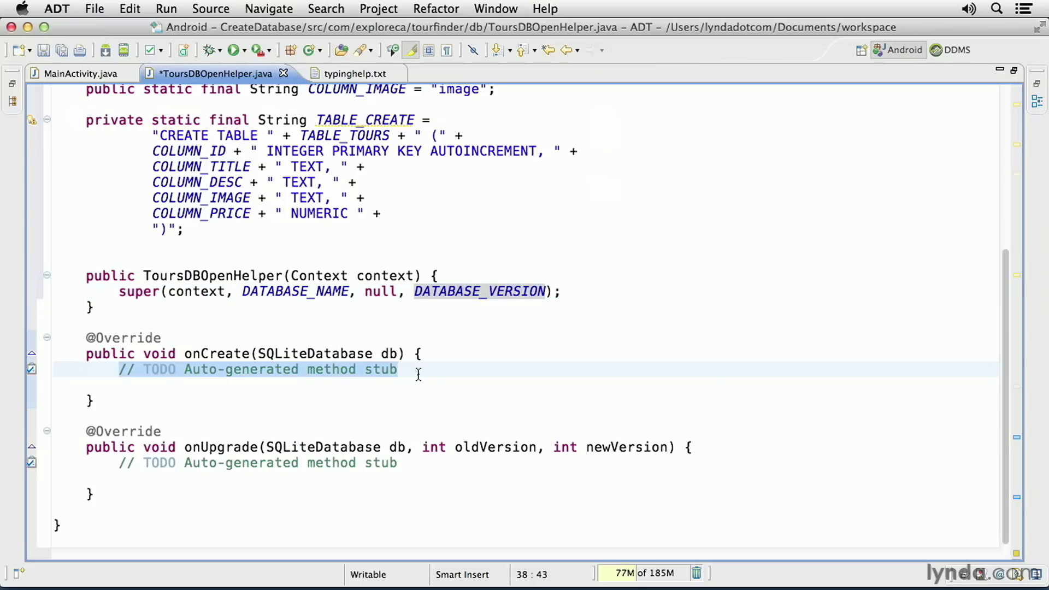
# Replace onCreate's TODO stub with db.execSQL(TABLE_CREATE);.
pyautogui.press('Delete')
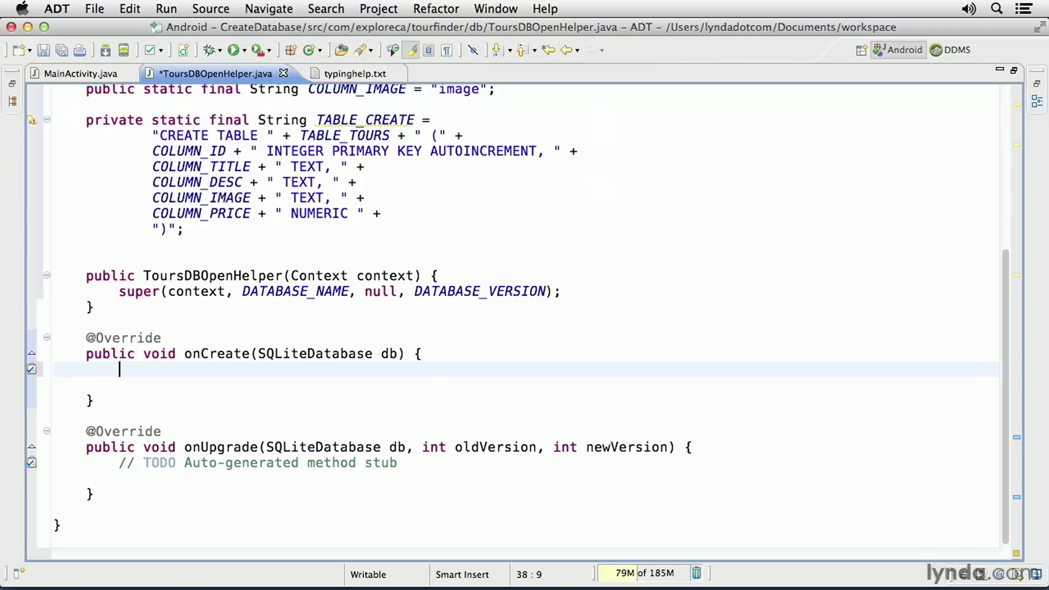
pyautogui.write('db.')
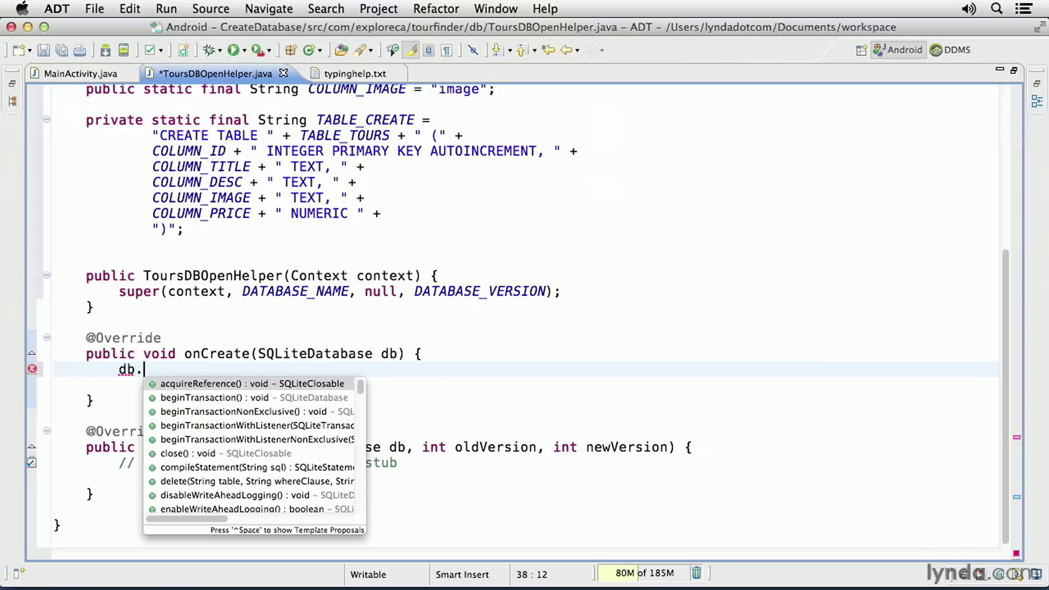
pyautogui.write('execSQL(sql')
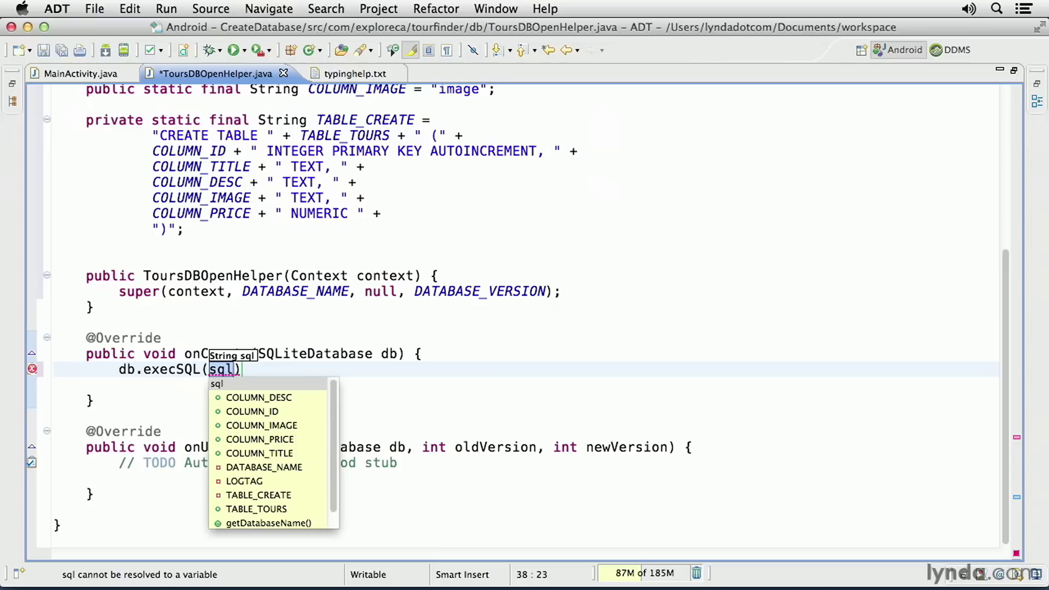
pyautogui.write('table')
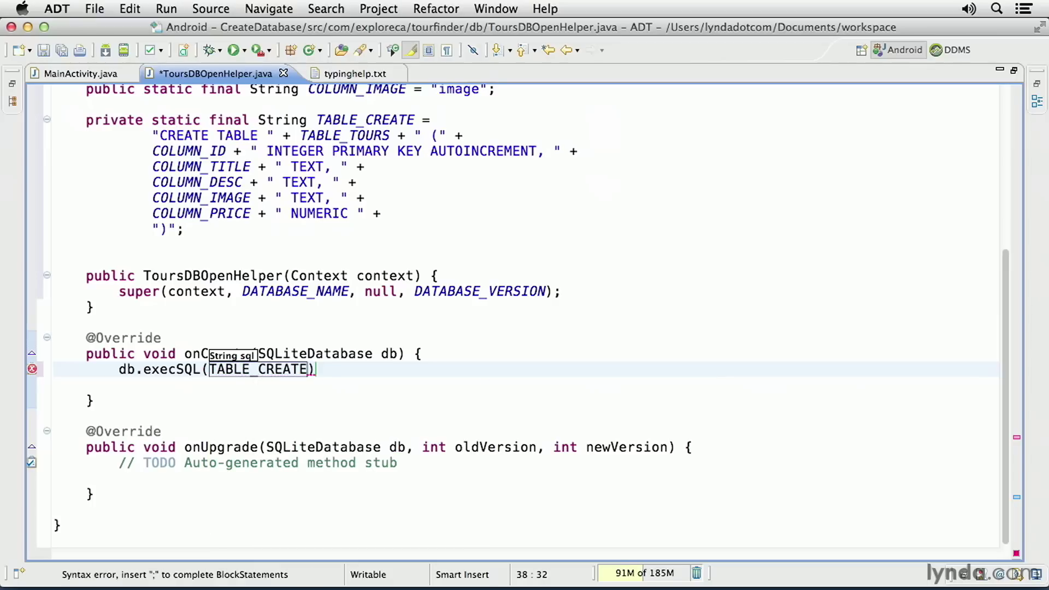
pyautogui.write(';')
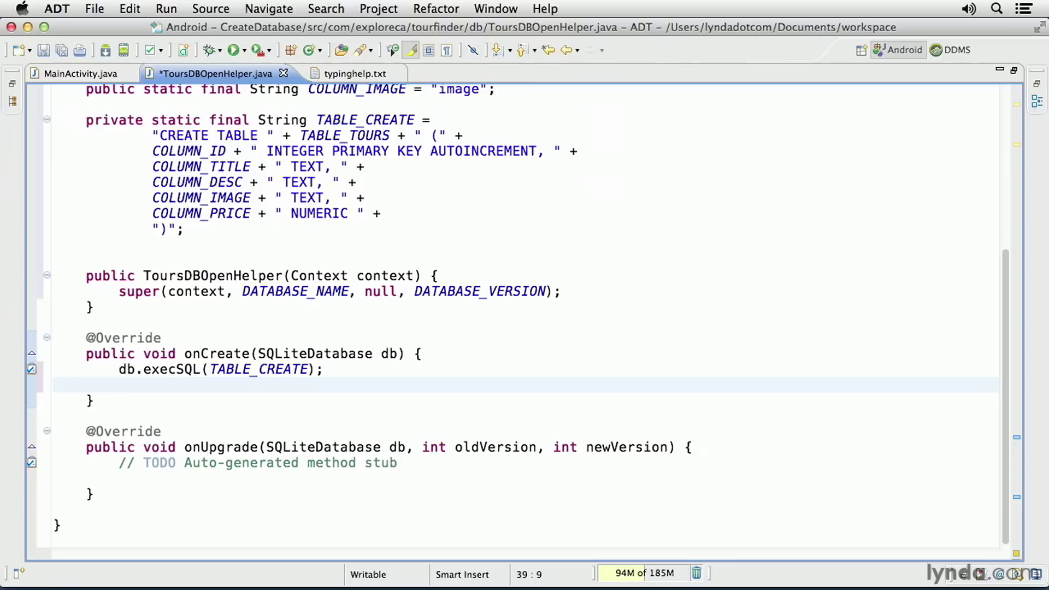
# Add Log.i(LOGTAG, "Table has been created") after the table creation in onCreate.
pyautogui.write('Log')
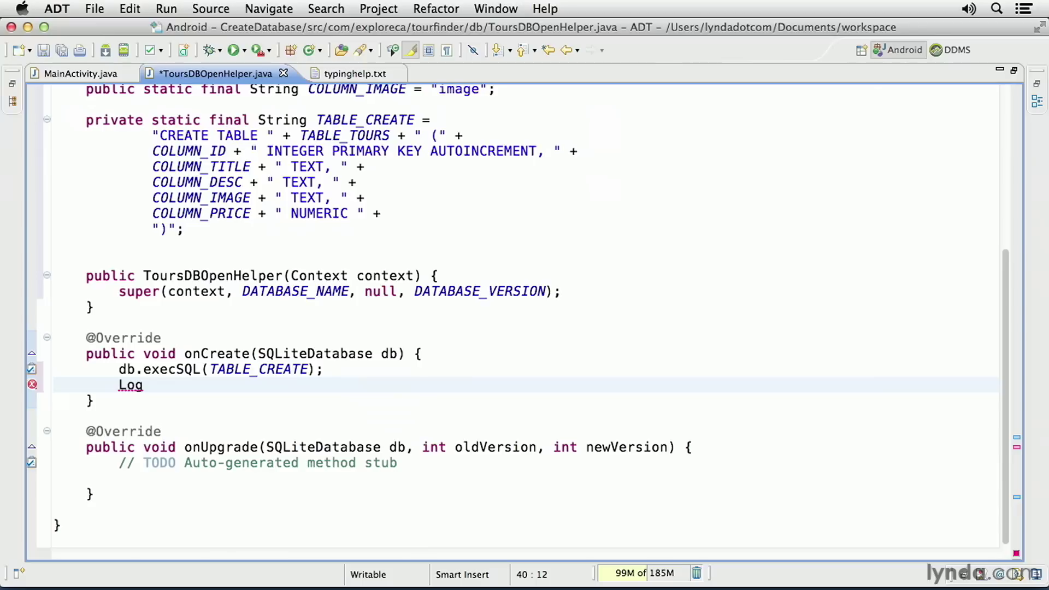
pyautogui.write('.i')
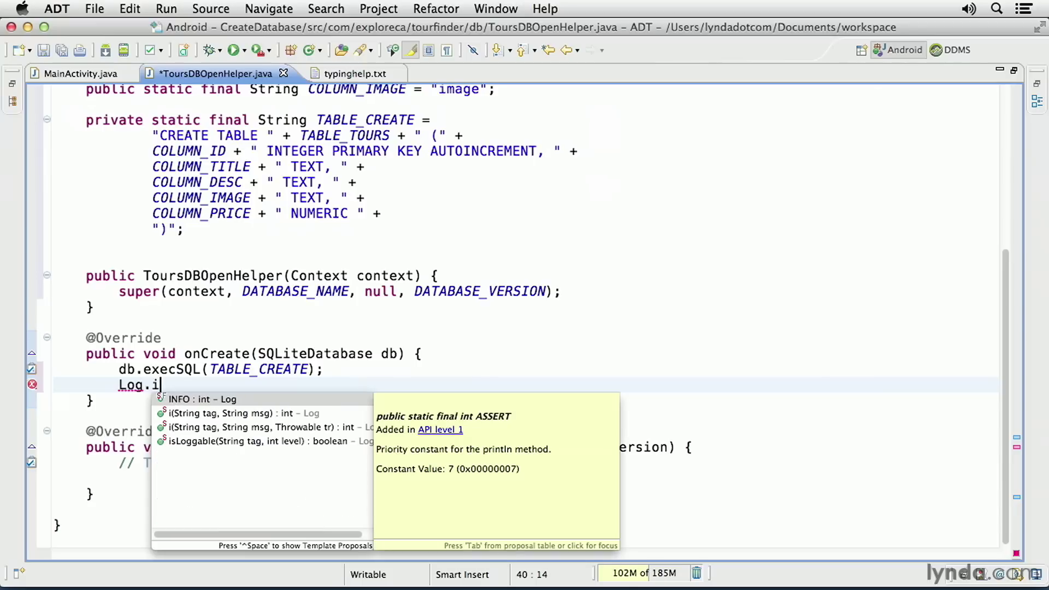
pyautogui.write('(log')
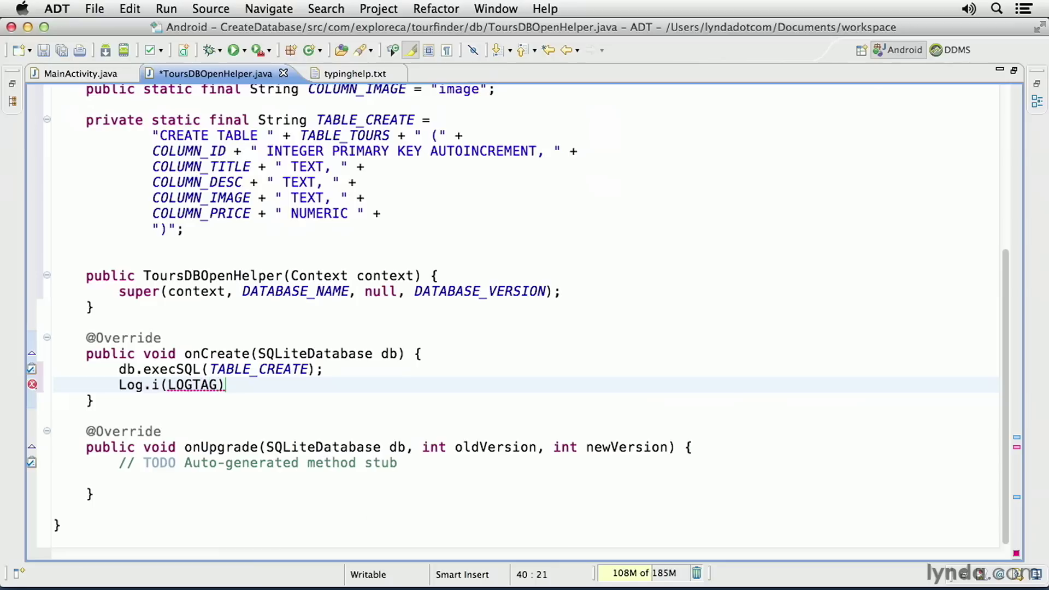
pyautogui.write(', ""')
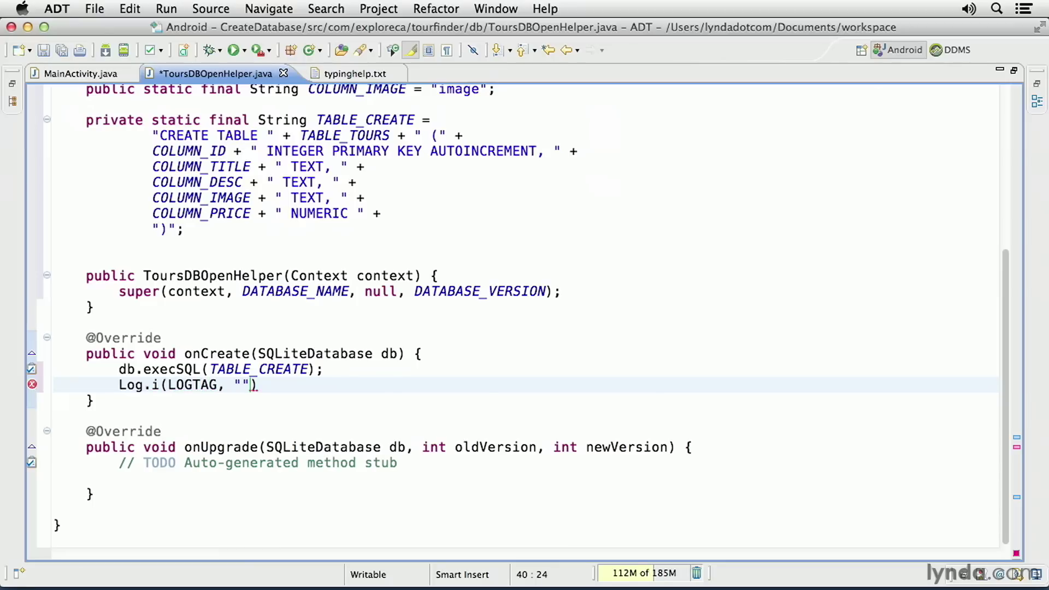
pyautogui.write('Table has be')
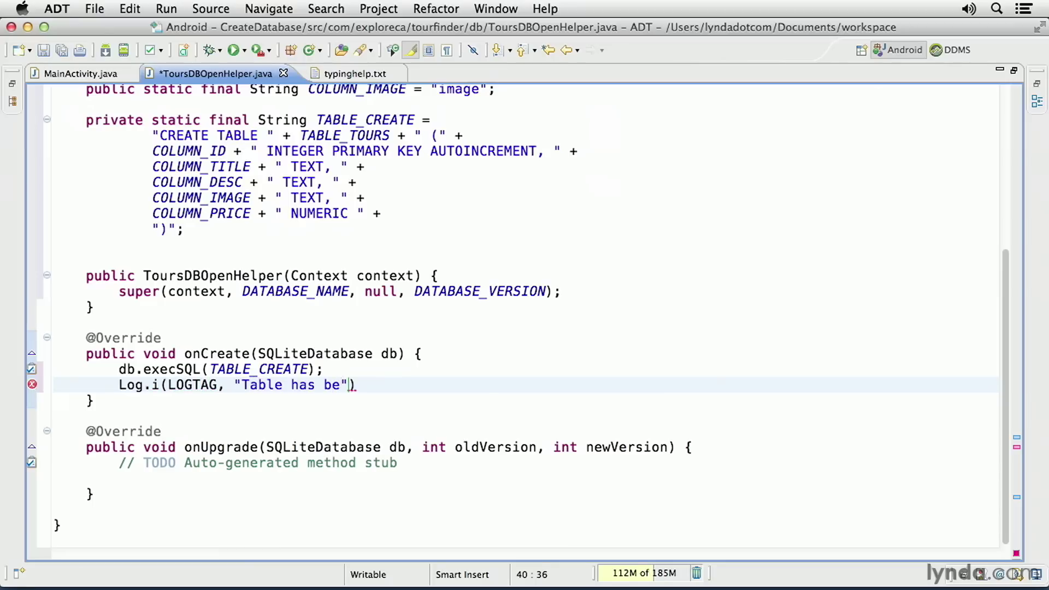
pyautogui.write('en created')
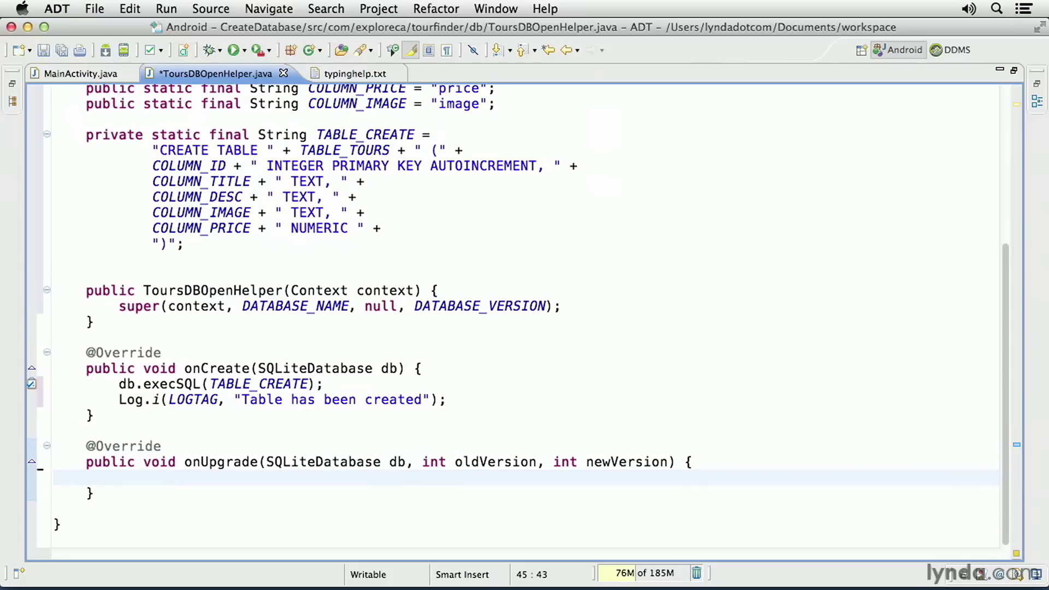
# In onUpgrade, execute "DROP TABLE IF EXISTS " + TABLE_TOURS on db.
pyautogui.write('db')
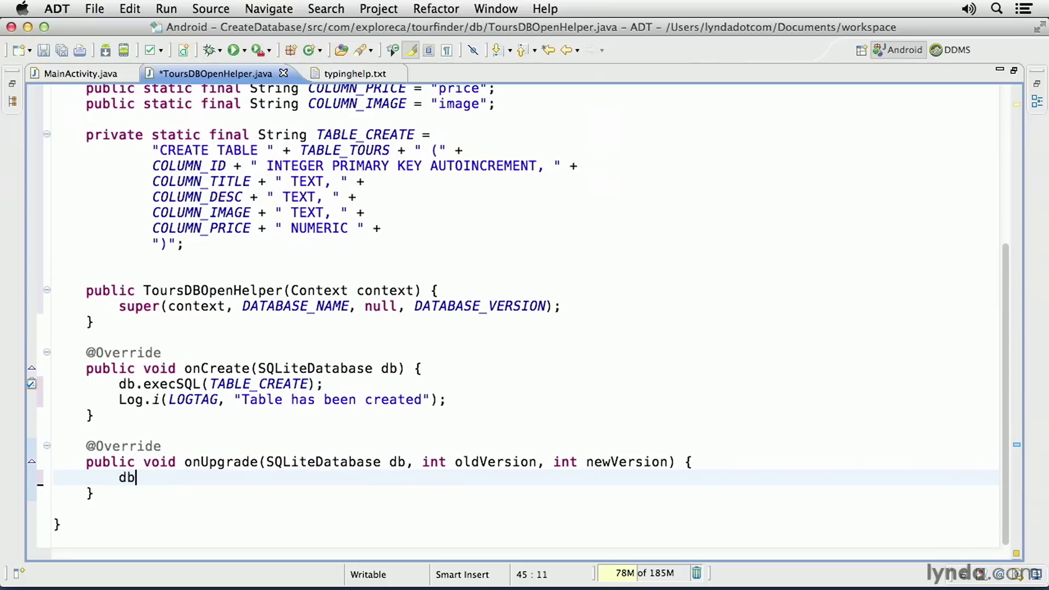
pyautogui.write('.execSQL("')
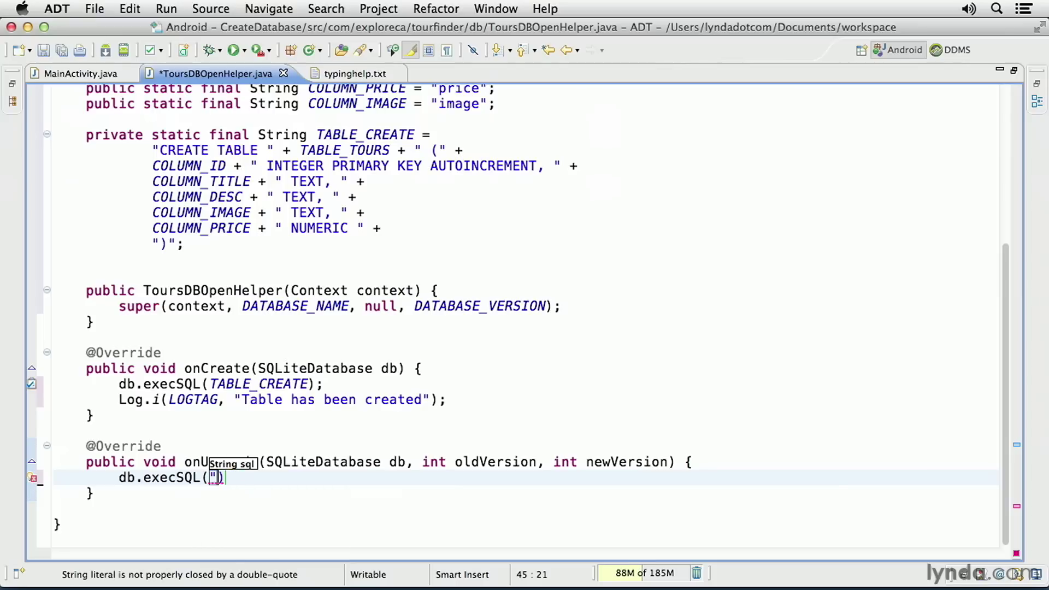
pyautogui.write('DROP TABLE IF EXISTS "')
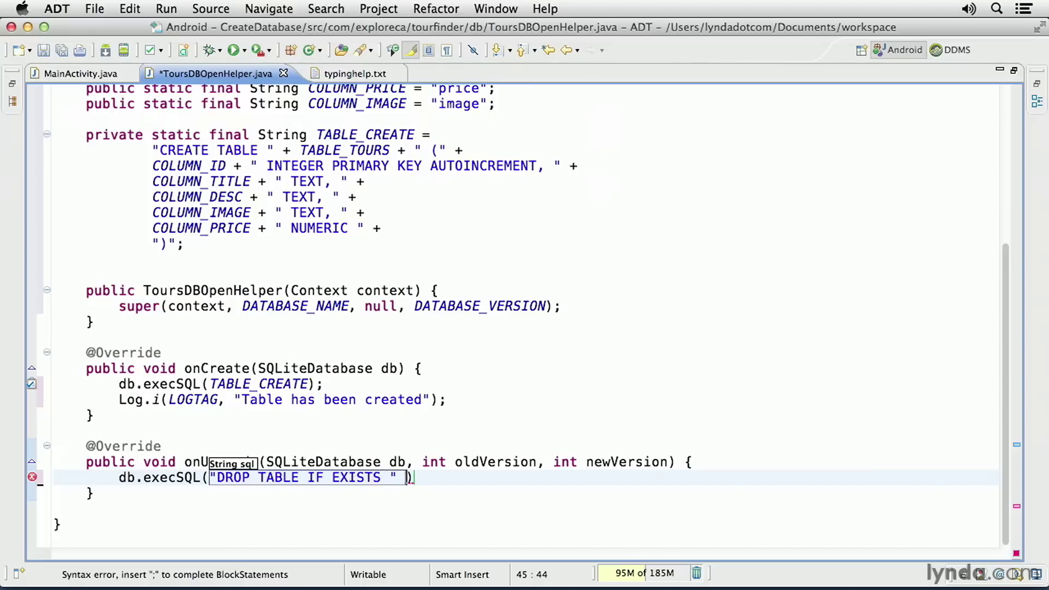
pyautogui.write('+')
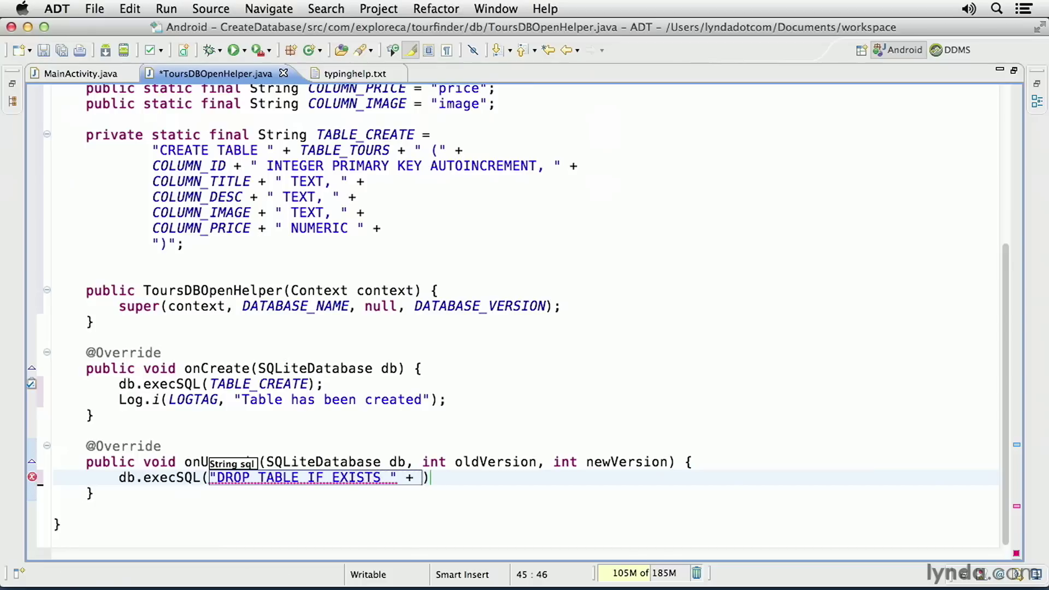
pyautogui.write('TABLE_TOURS')
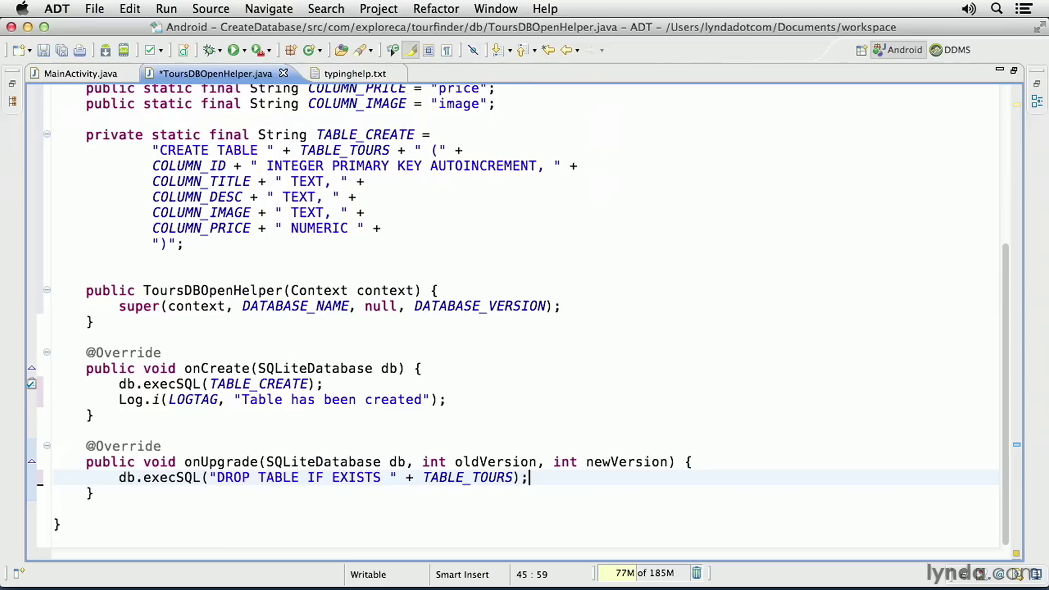
# Call onCreate(db) after the drop and save ToursDBOpenHelper.
pyautogui.write('oncreate(db')
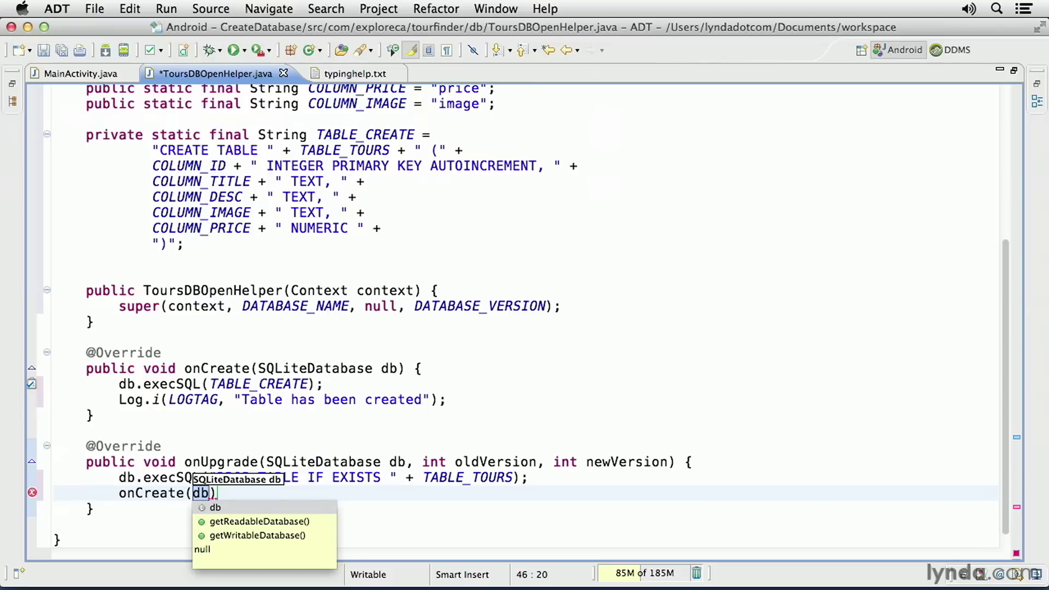
pyautogui.write(';')
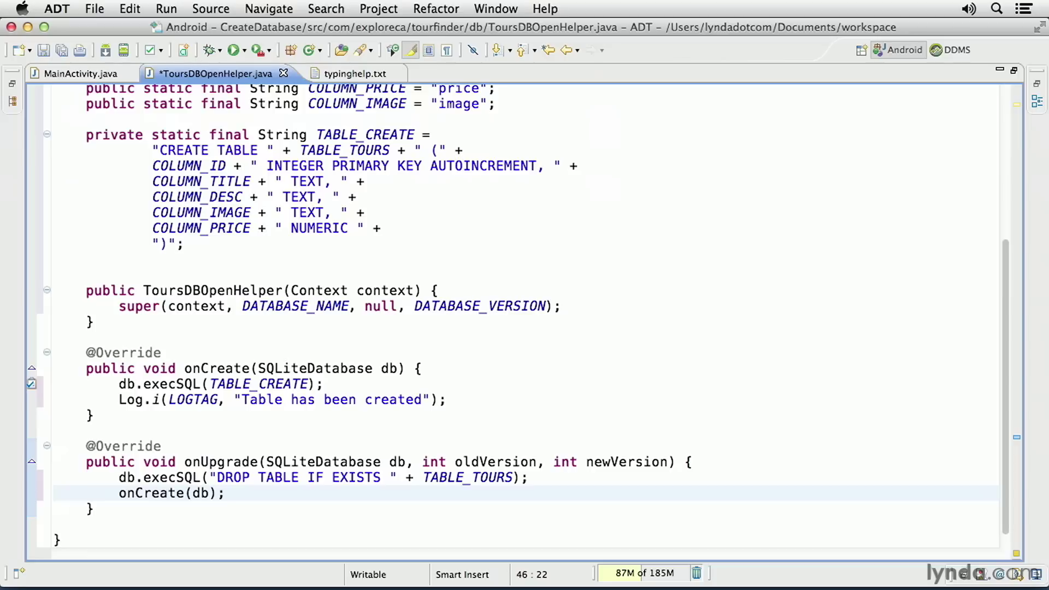
pyautogui.press('cmd+s')
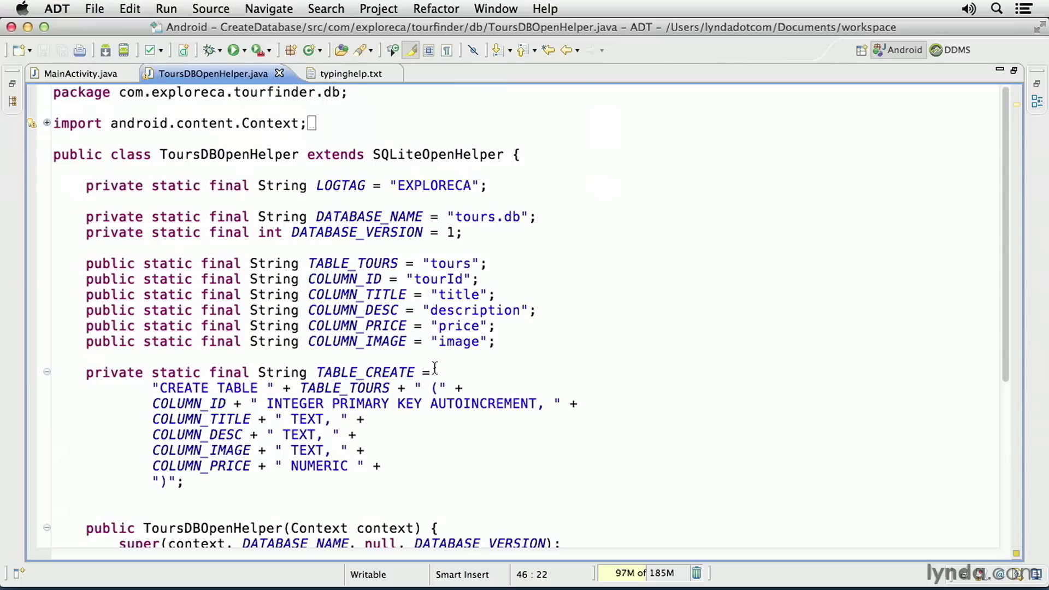
# Scroll through the completed ToursDBOpenHelper class before returning to MainActivity.java.
pyautogui.scroll(-3)
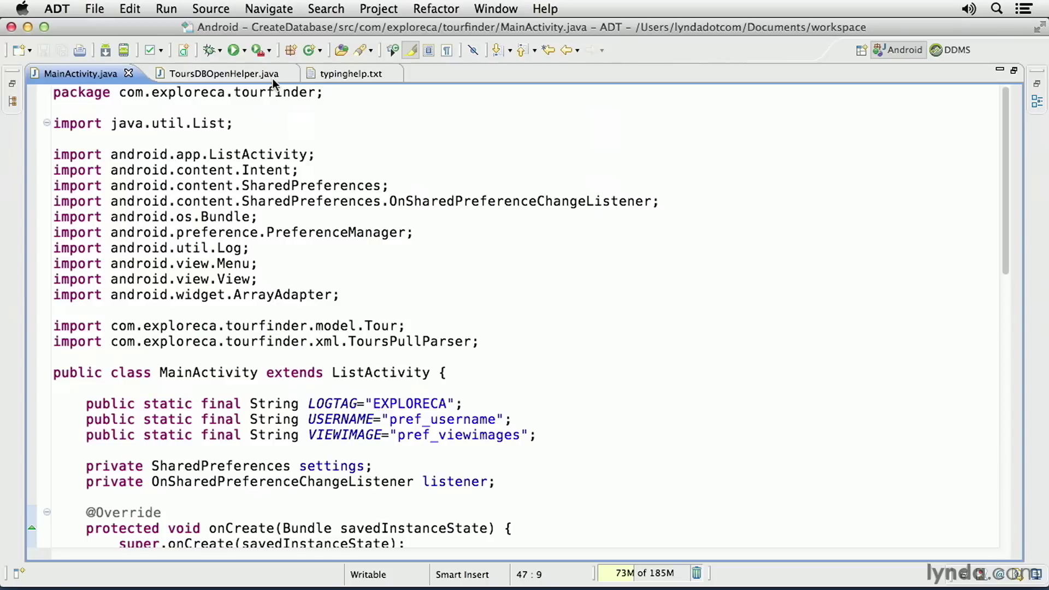
# Declare SQLiteOpenHelper dbhelper and SQLiteDatabase database fields in MainActivity.
pyautogui.press('enter')
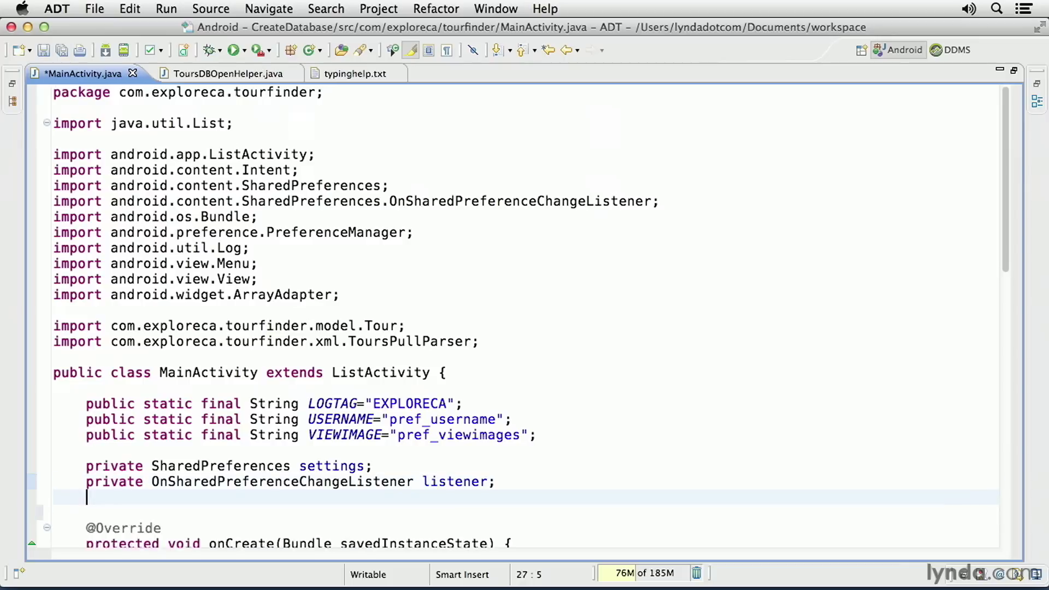
pyautogui.scroll(-3)
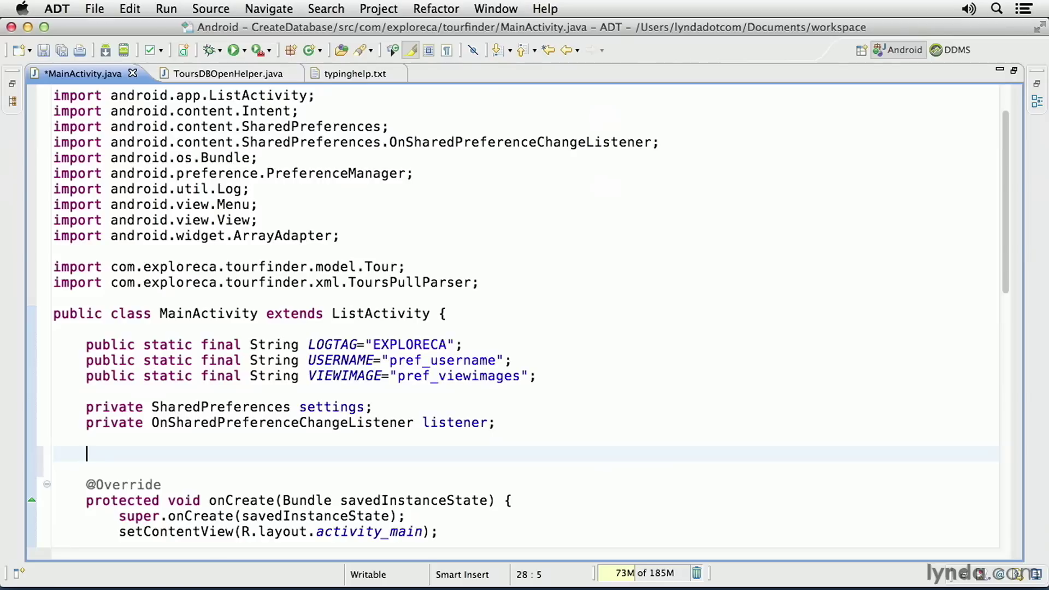
pyautogui.write('S')
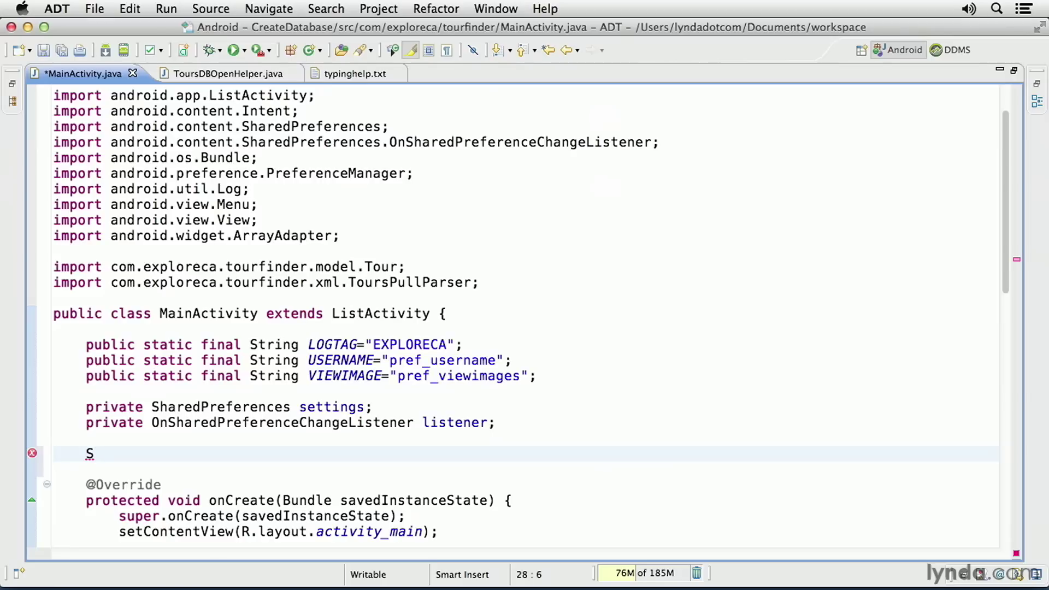
pyautogui.write('QLiteO')
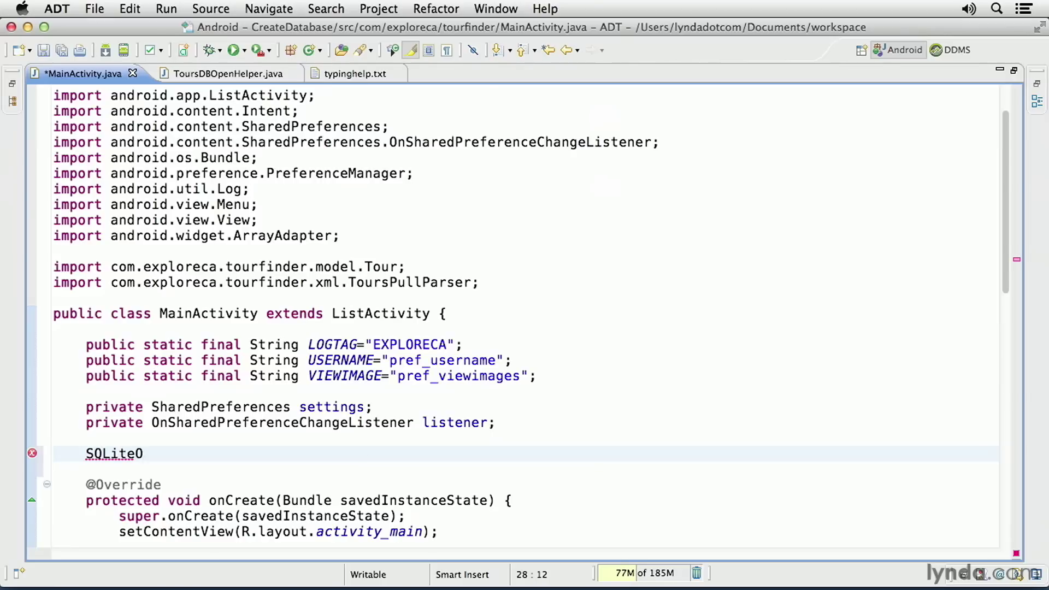
pyautogui.write('OpenHelper dbhelper;')
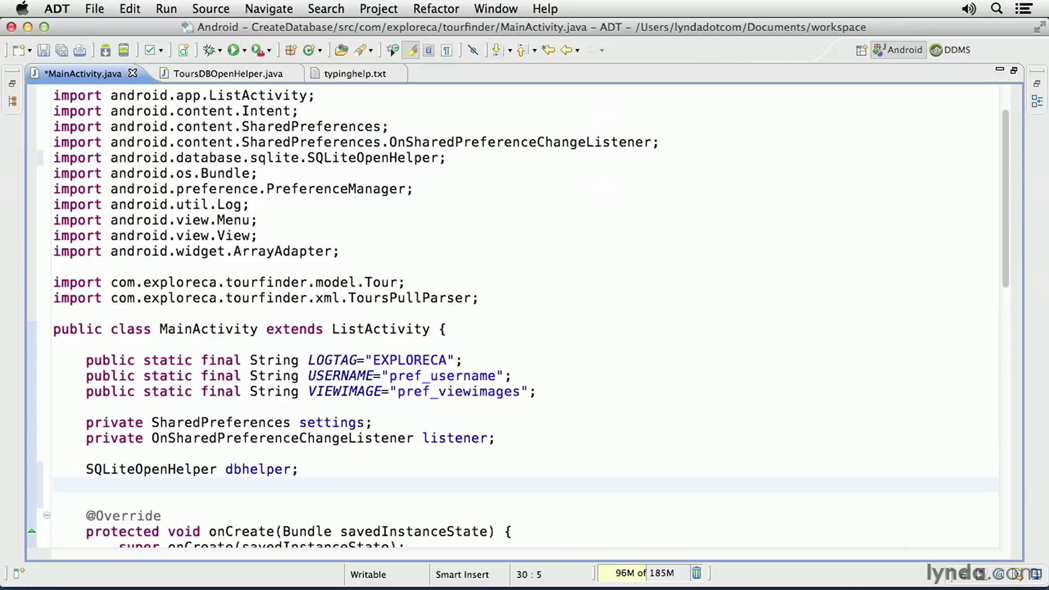
pyautogui.write('SQLiteDatabase')
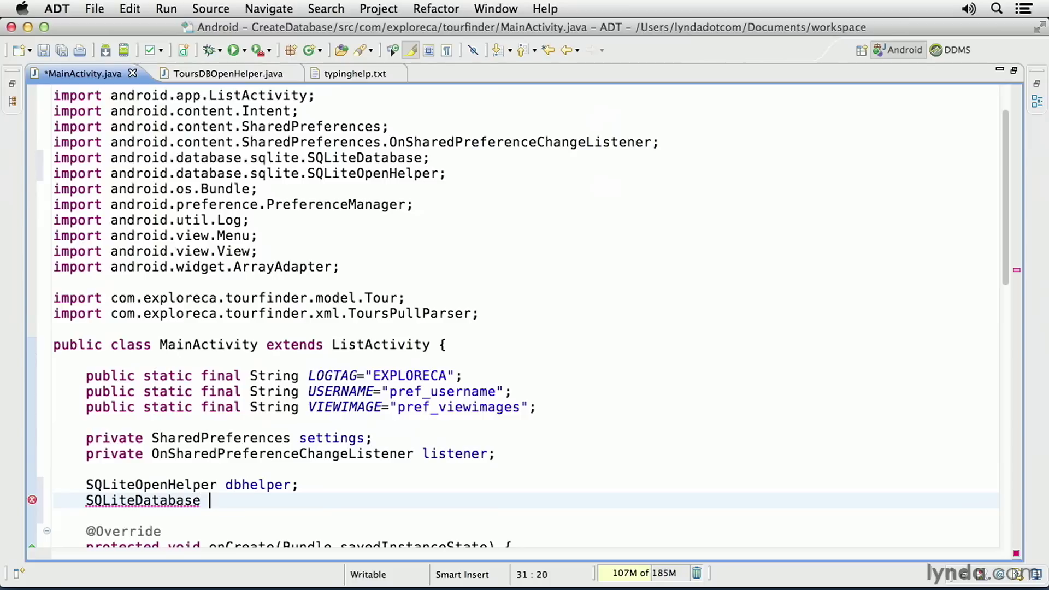
pyautogui.write('database;')
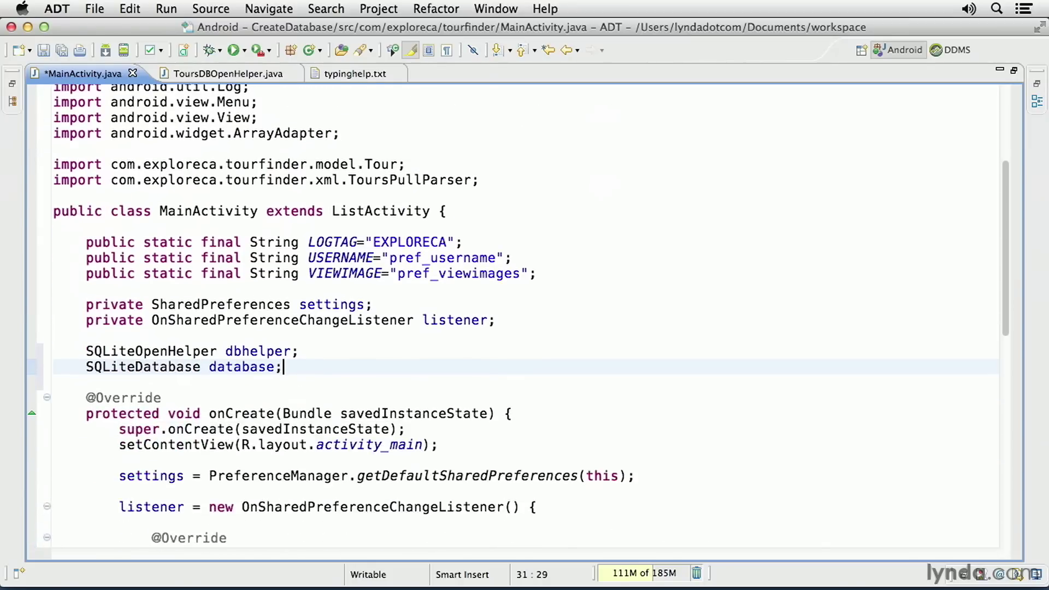
pyautogui.scroll(-3)
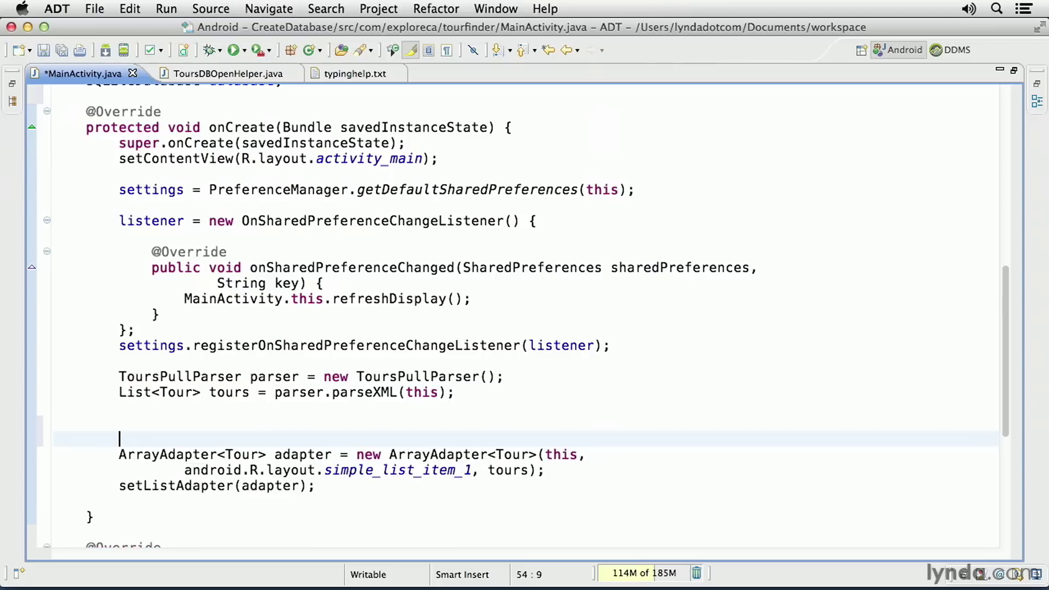
# In onCreate, assign dbhelper = new ToursDBOpenHelper(this);.
pyautogui.write('db')
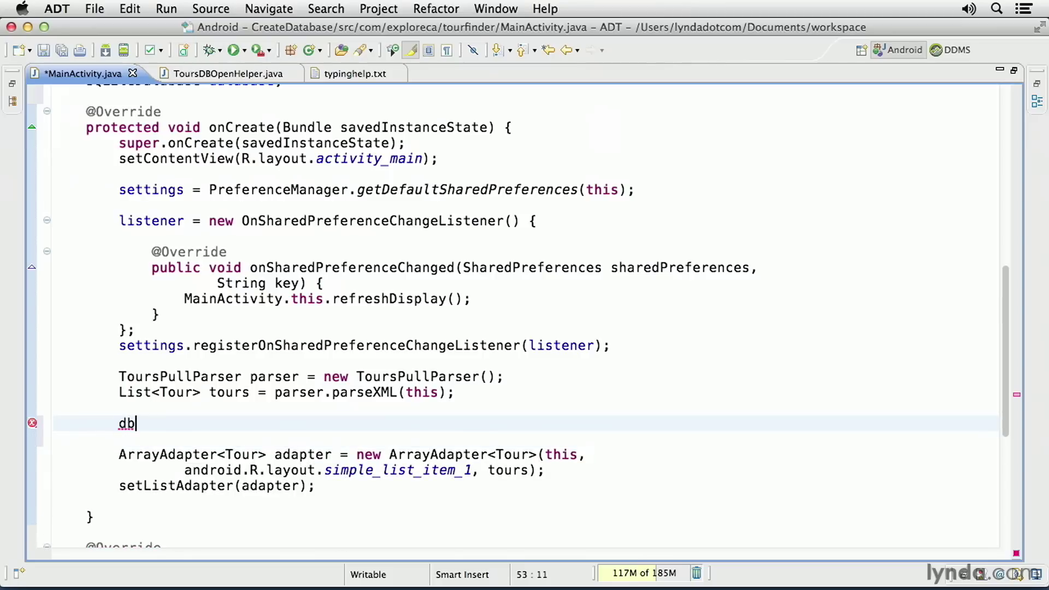
pyautogui.write('helper')
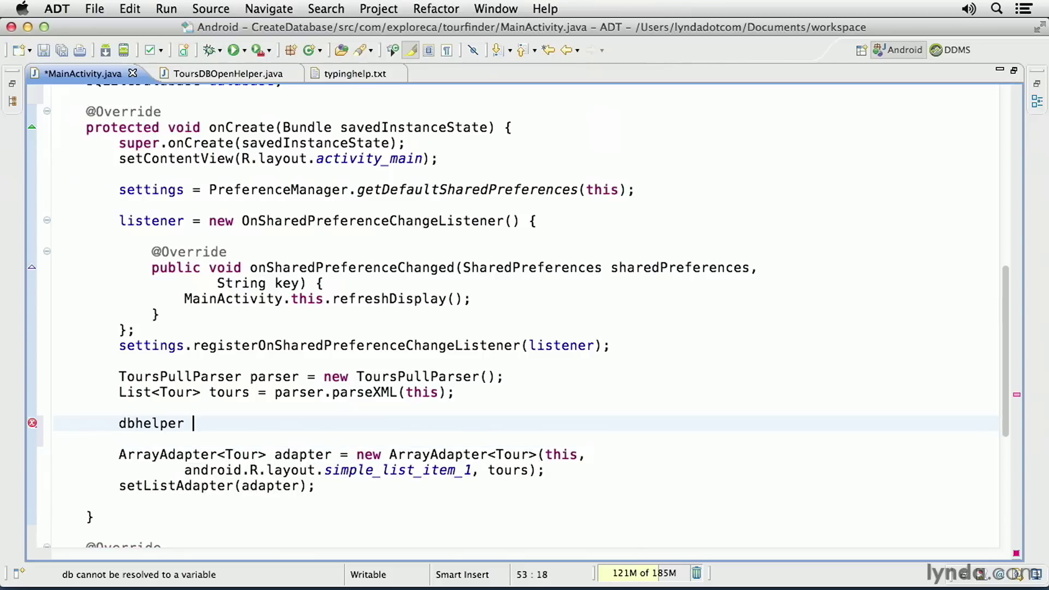
pyautogui.write('=')
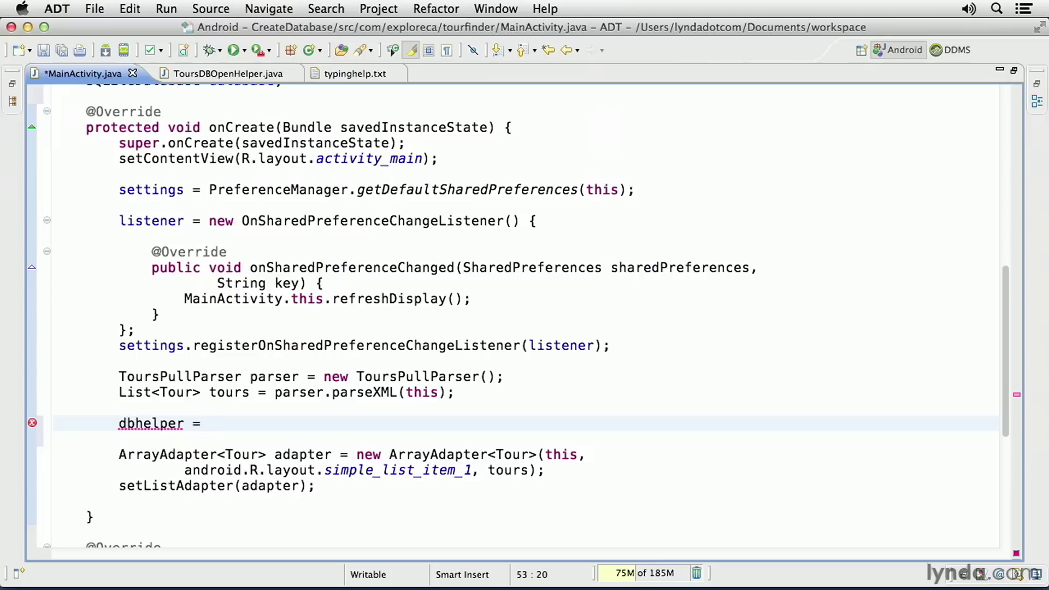
pyautogui.write('new Tours')
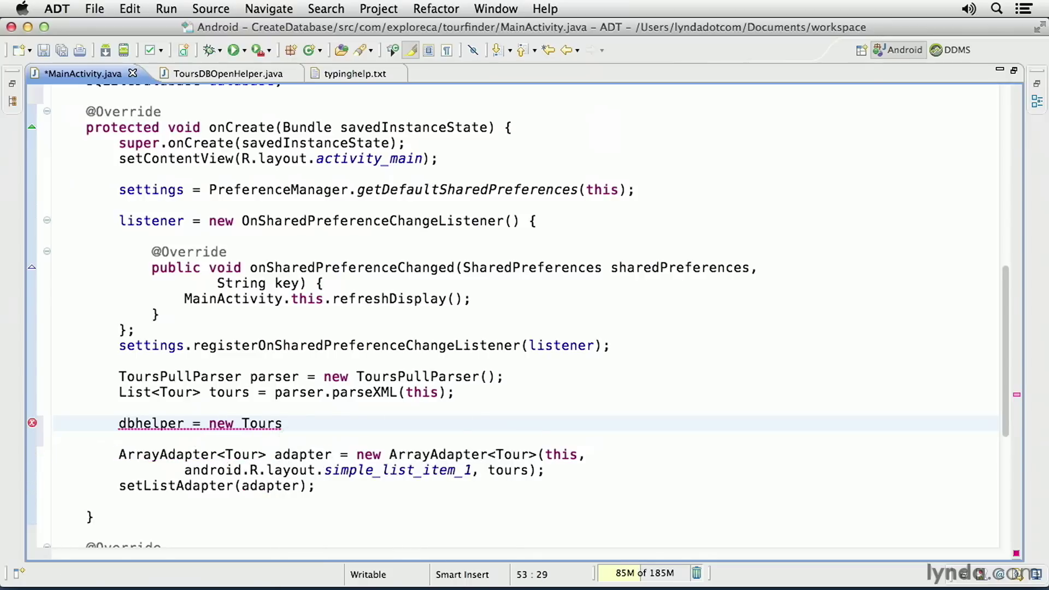
pyautogui.write('DBOpenHelper(this);')
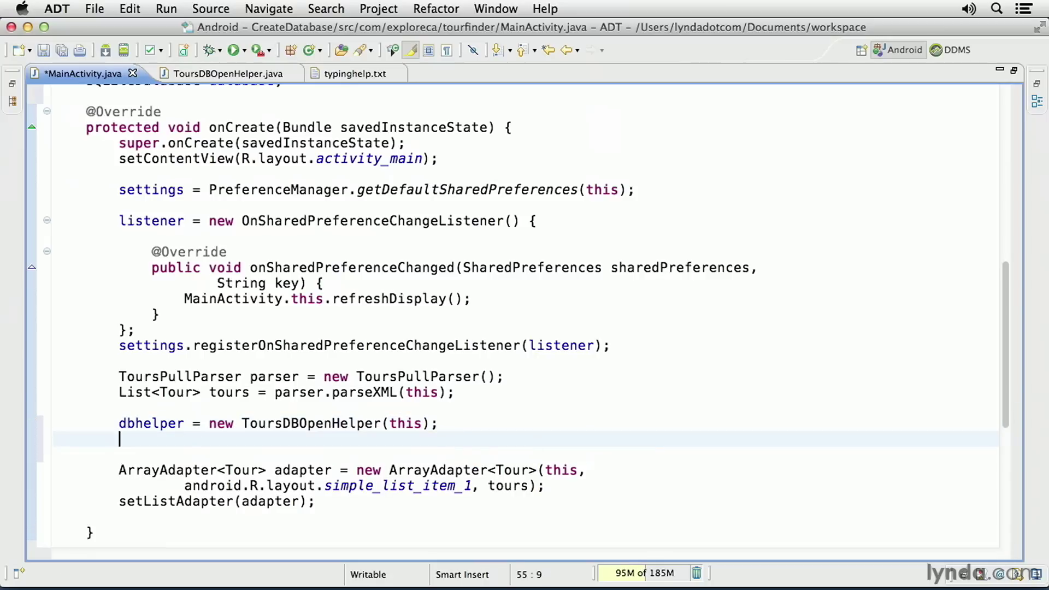
# Assign database = dbhelper.getWritableDatabase(); before the list adapter code.
pyautogui.write('database =')
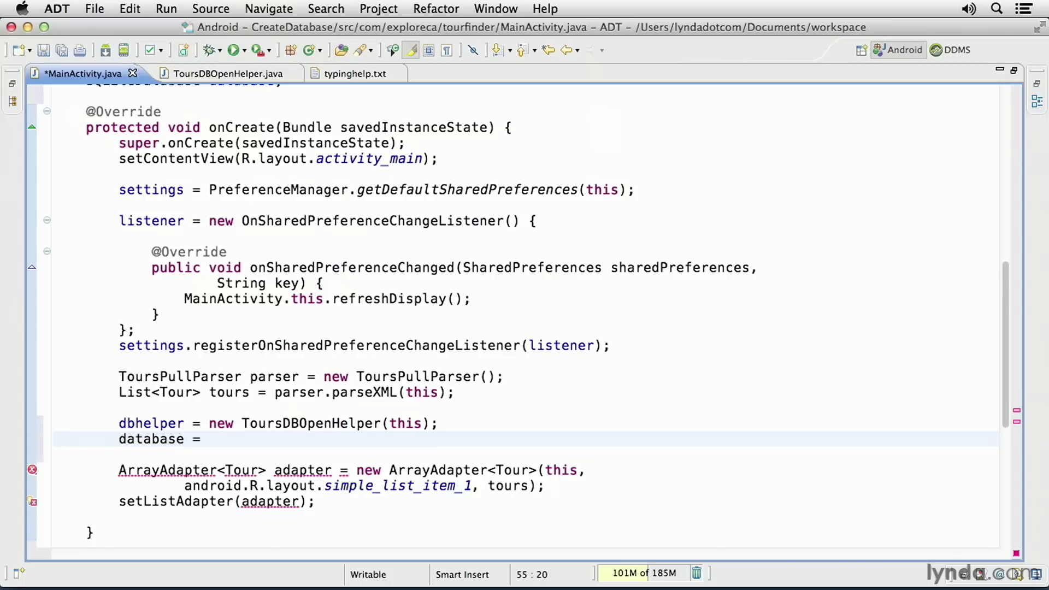
pyautogui.write('dbhelper.getWritableDatabase(')
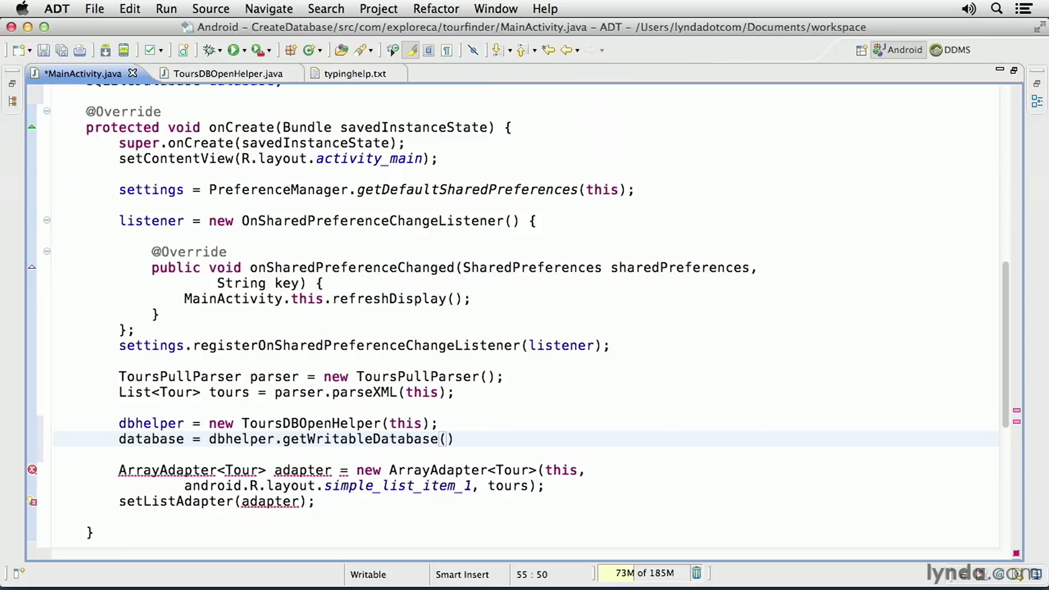
pyautogui.write(';')
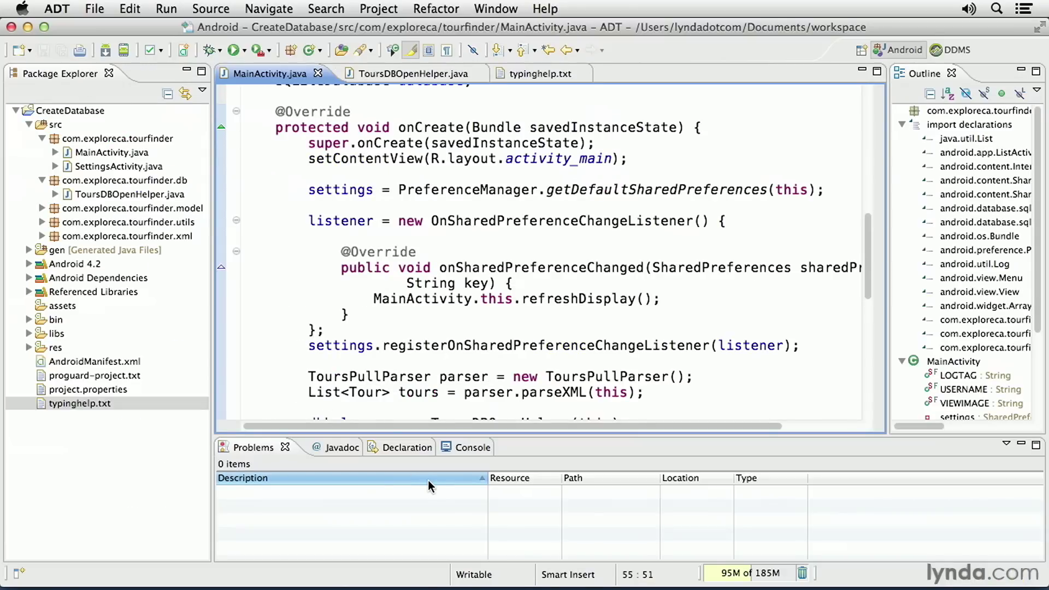
# Reset the Android perspective to its default layout and maximize the LogCat panel.
pyautogui.click(896, 50)
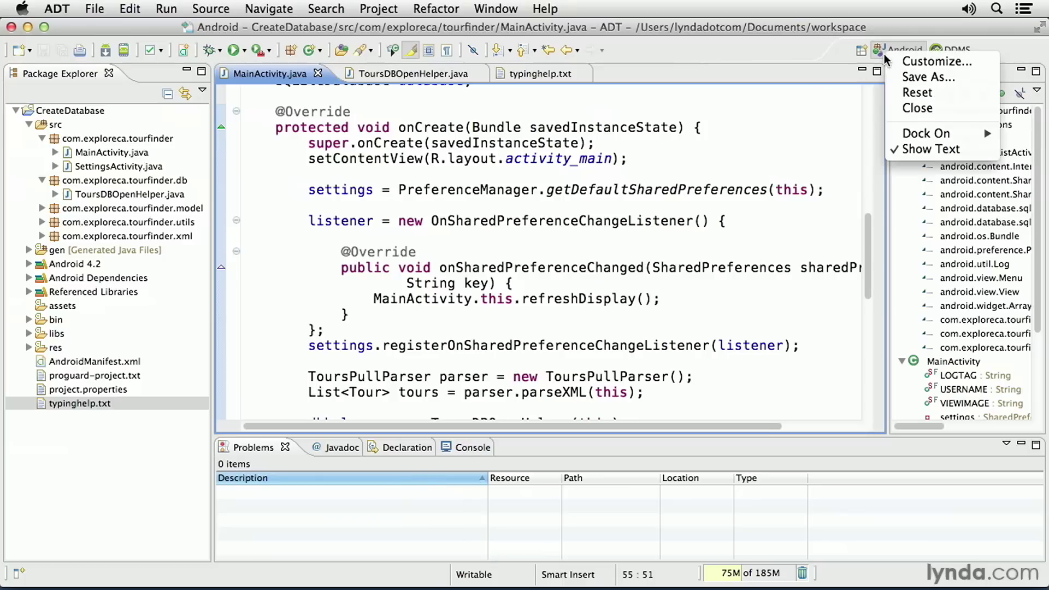
pyautogui.click(917, 92)
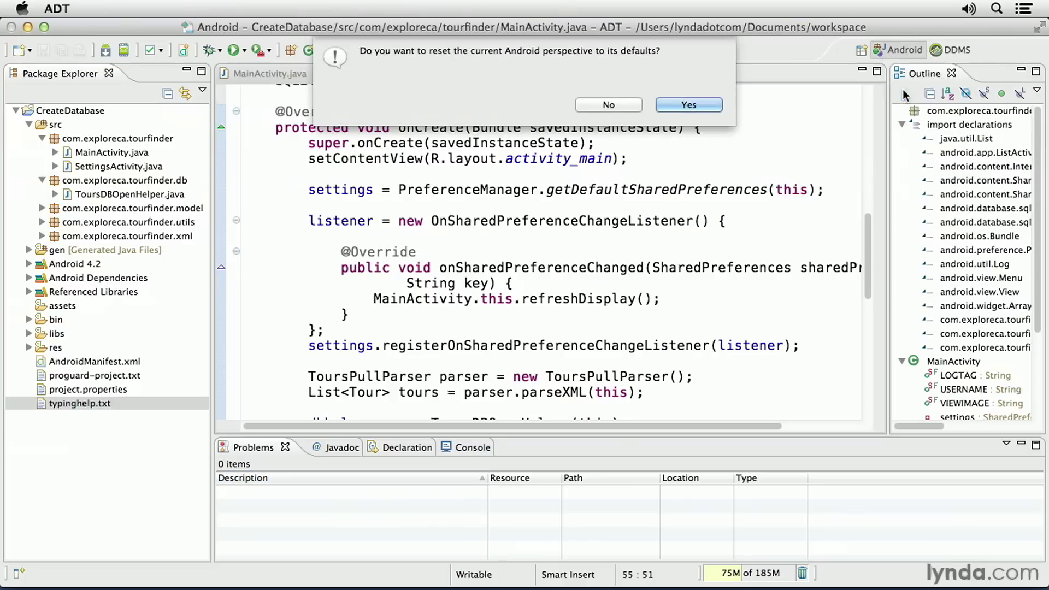
pyautogui.click(688, 105)
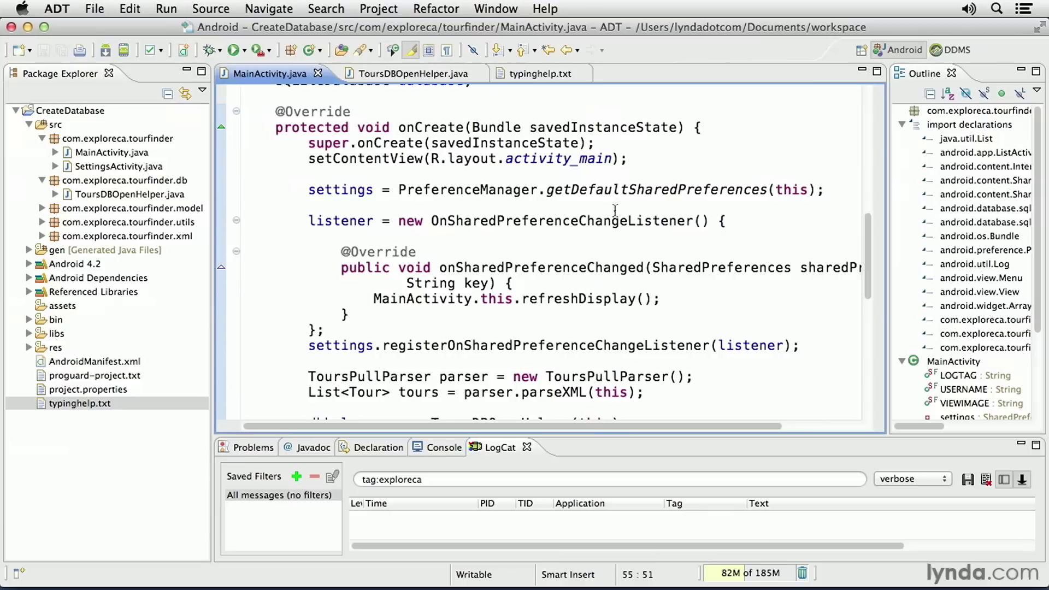
pyautogui.doubleClick(499, 447)
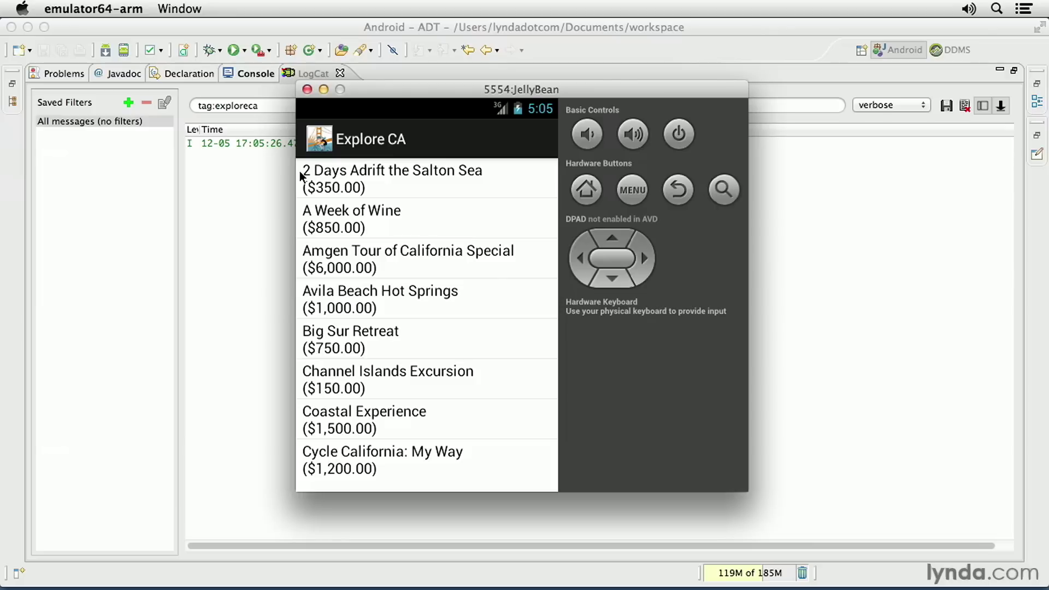
pyautogui.moveTo(277, 186)
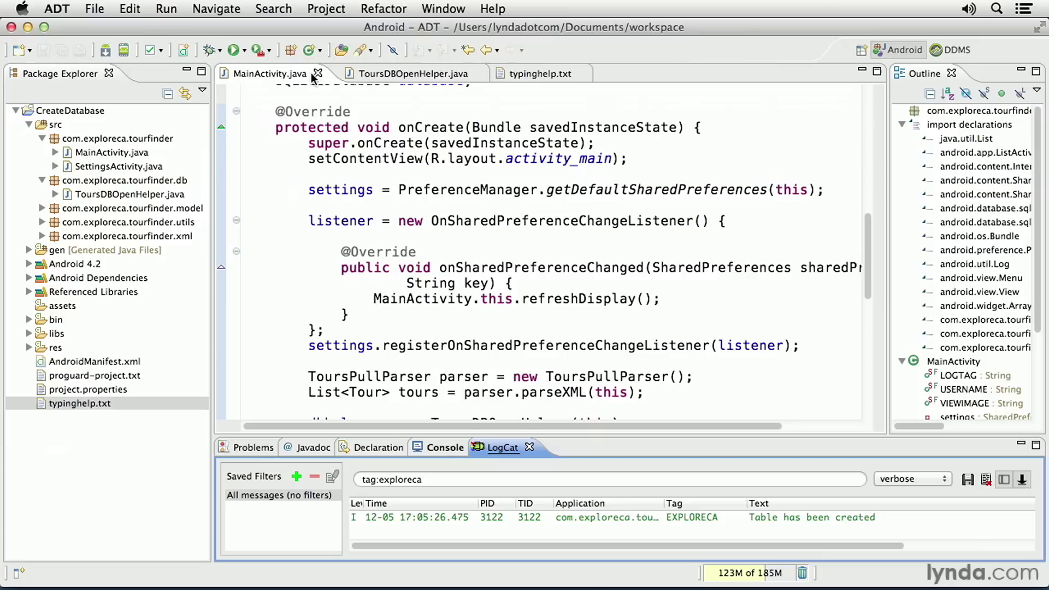
# In the DDMS File Explorer, expand data > data > com.exploreca.tourfinder.
pyautogui.click(951, 50)
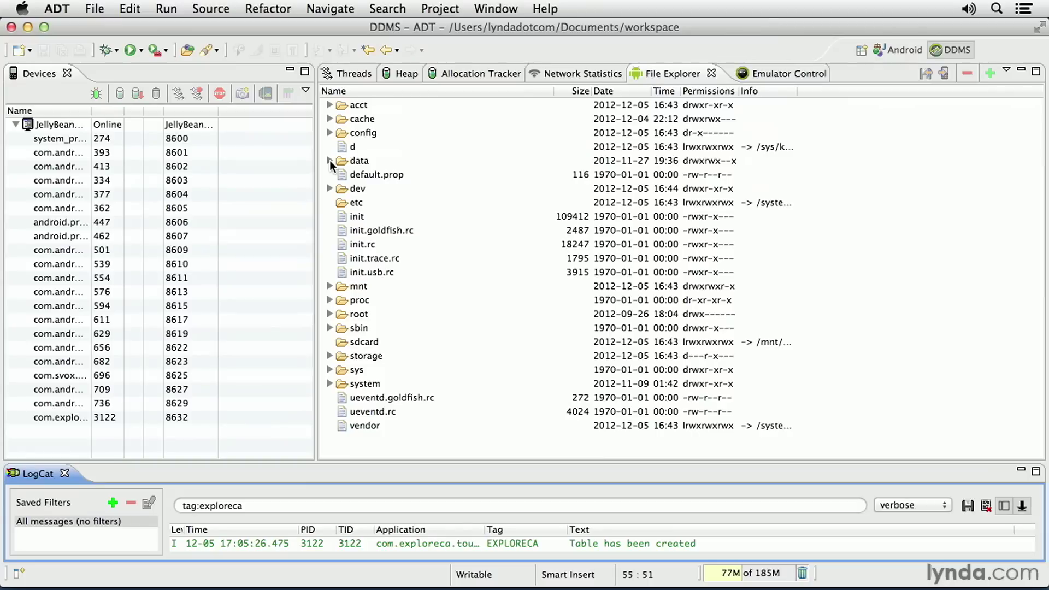
pyautogui.click(330, 161)
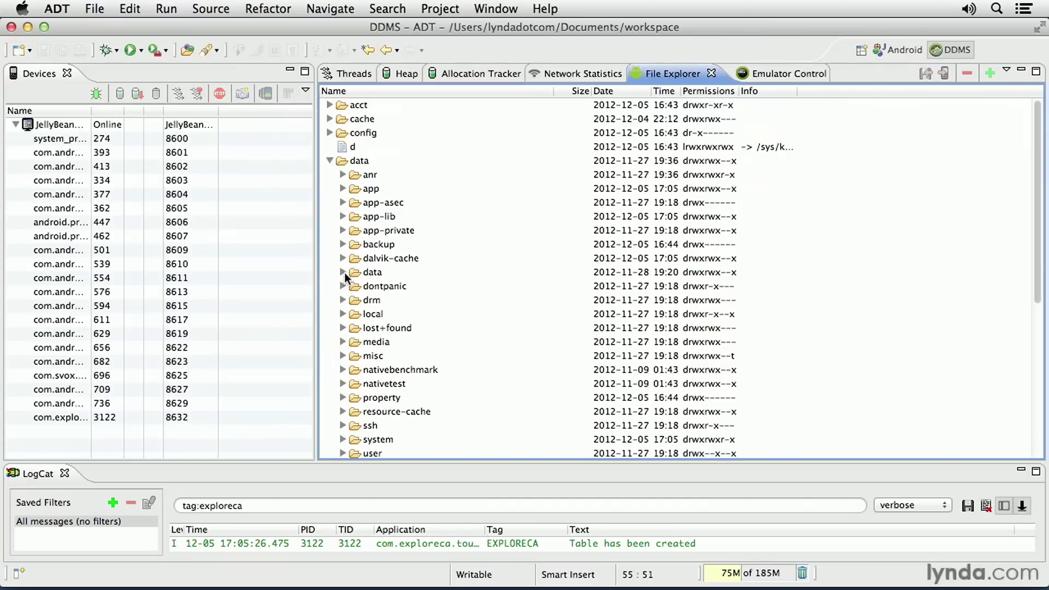
pyautogui.click(343, 272)
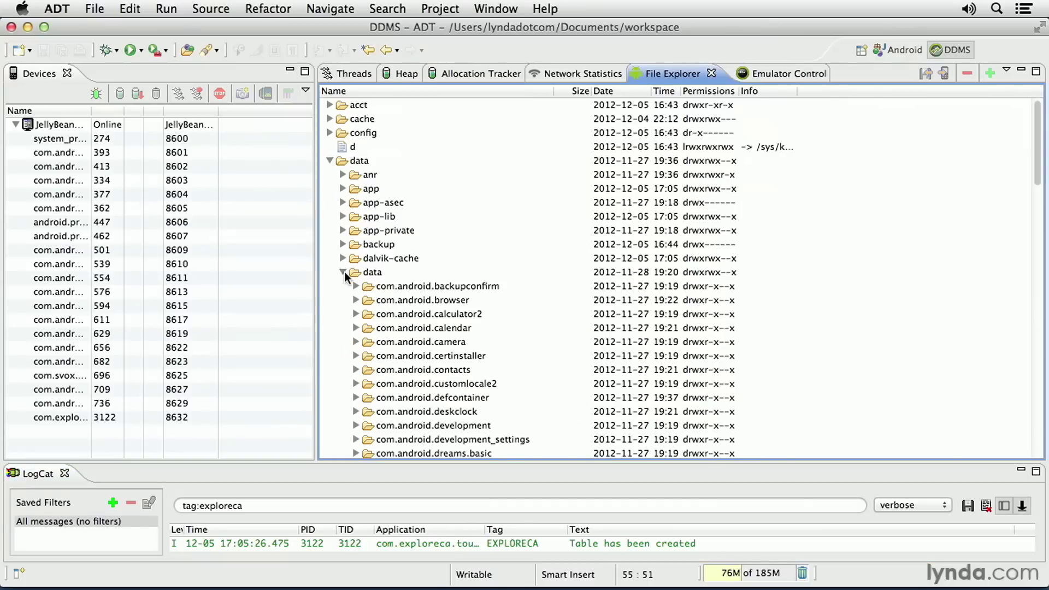
pyautogui.scroll(-3)
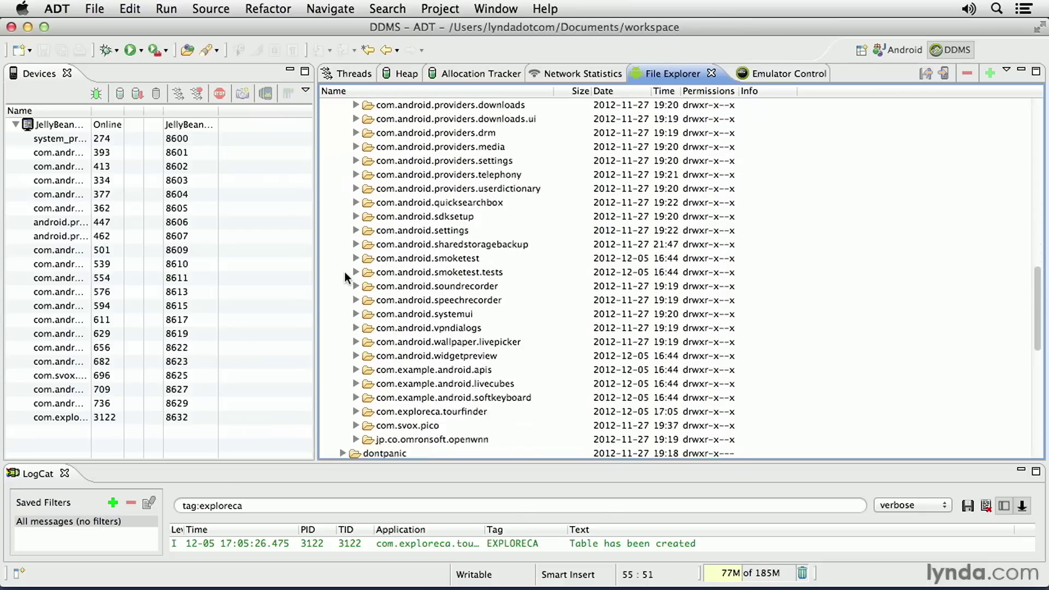
pyautogui.scroll(-3)
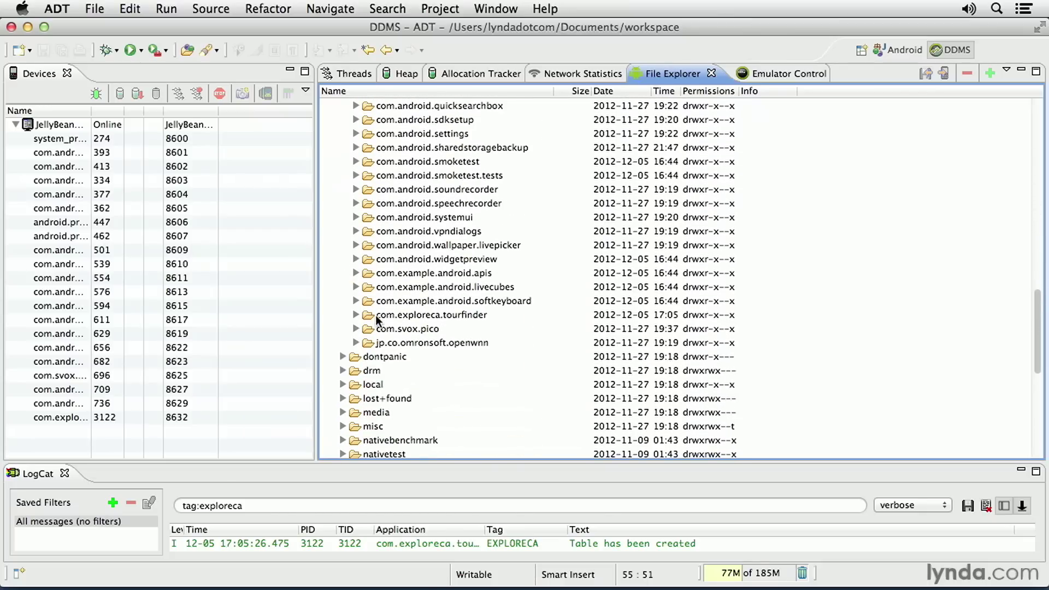
pyautogui.click(434, 315)
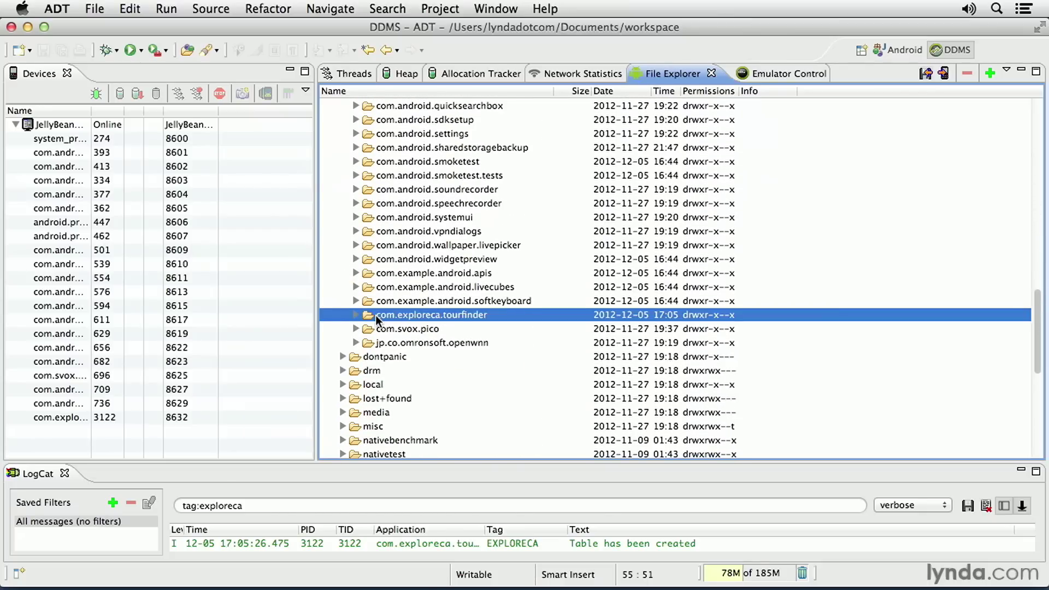
pyautogui.click(356, 315)
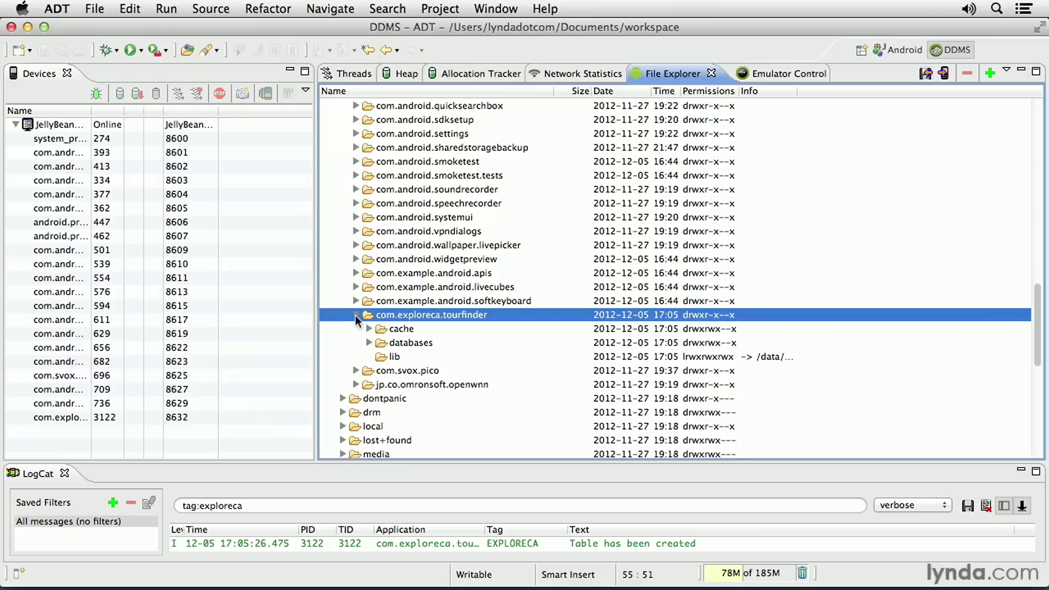
# Expand the databases folder and select the tours.db file.
pyautogui.click(409, 342)
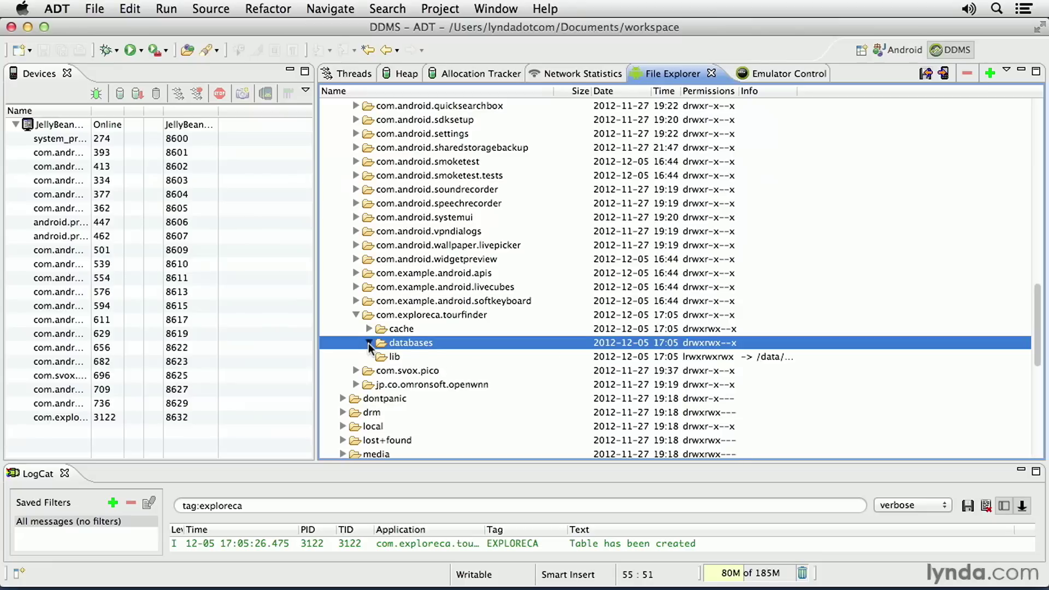
pyautogui.click(368, 342)
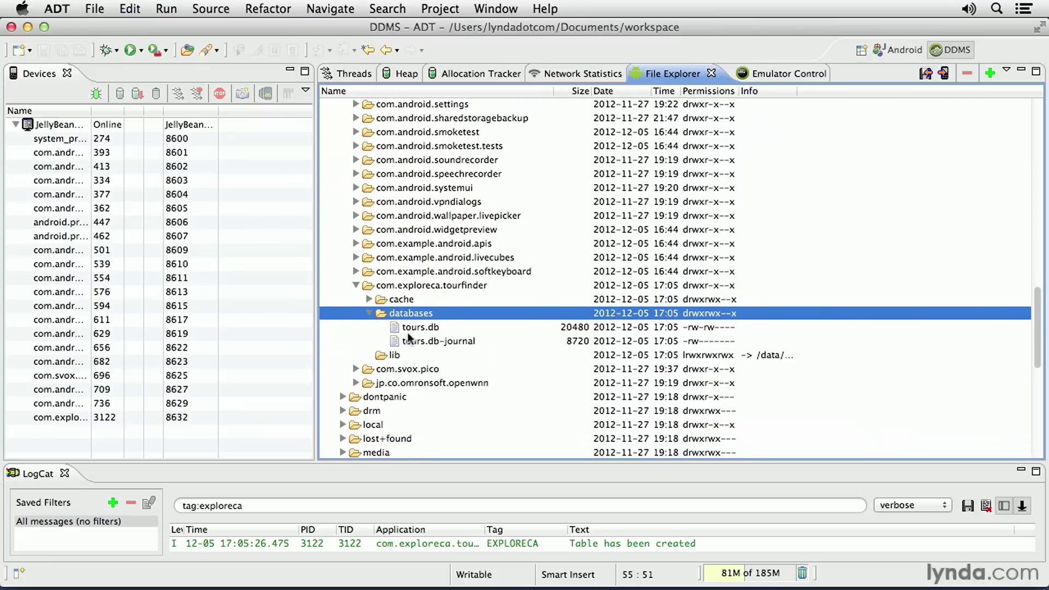
pyautogui.click(419, 326)
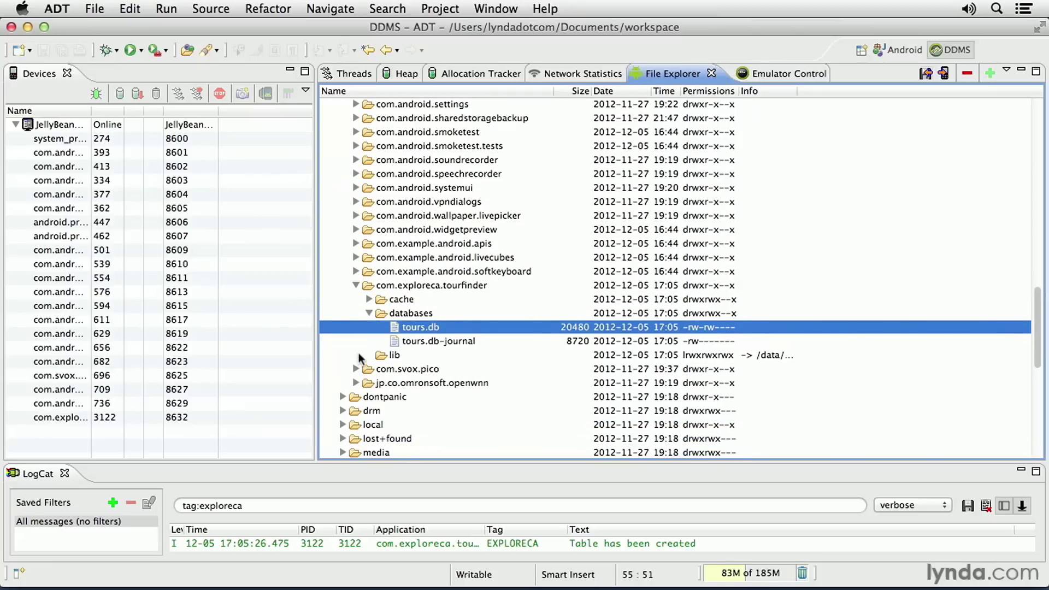